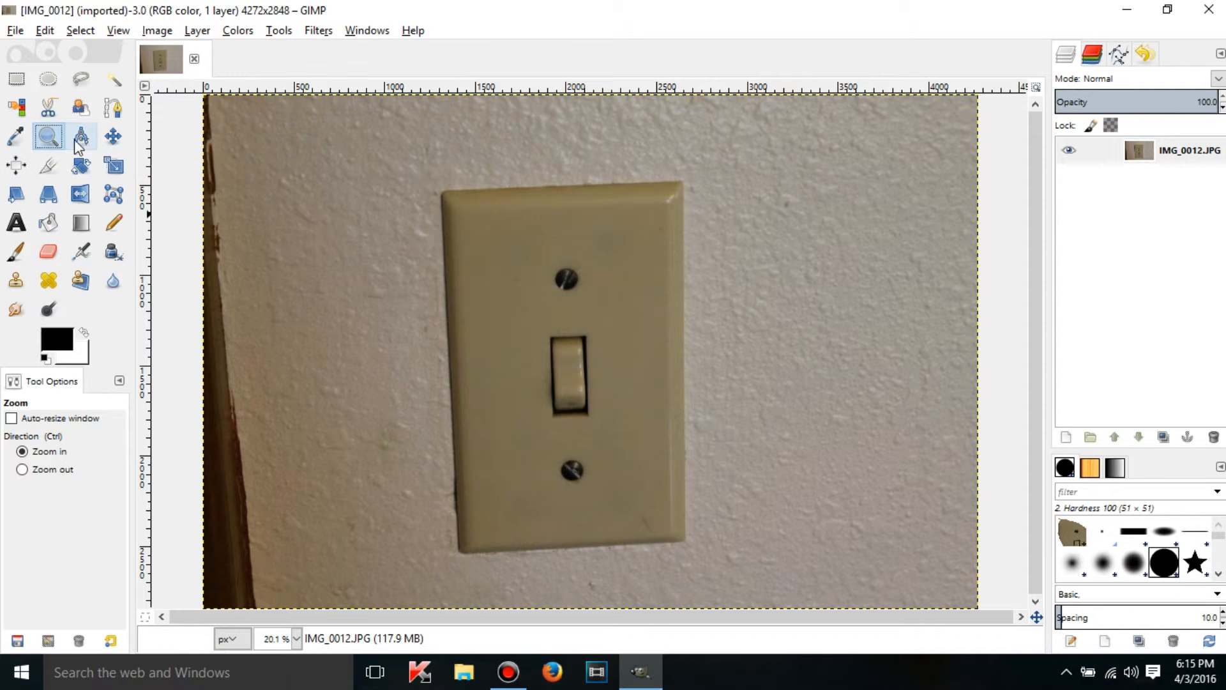
pyautogui.moveTo(80, 137)
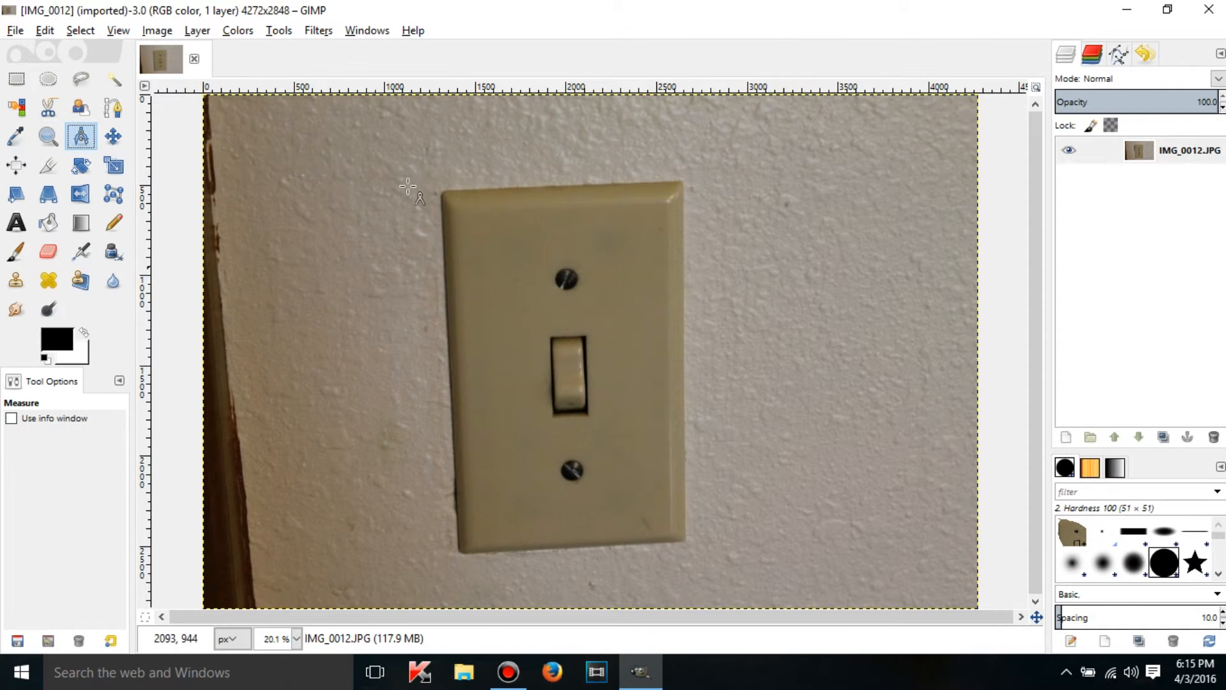
pyautogui.moveTo(442, 192)
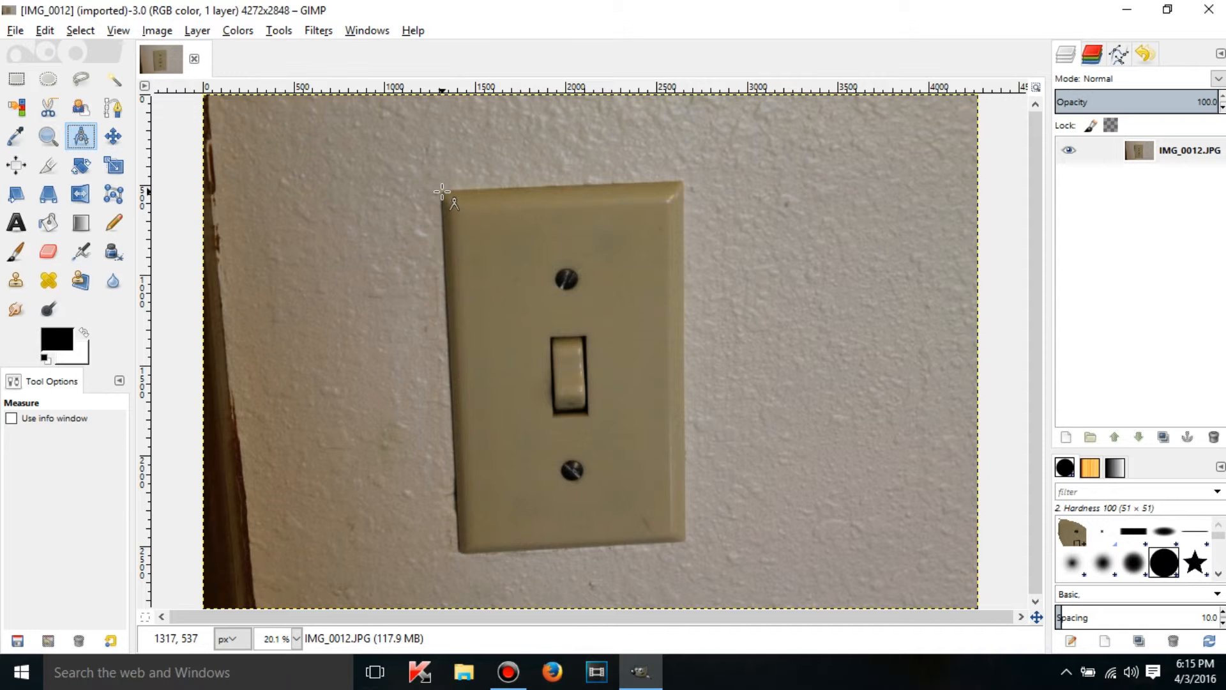
# - Measure the plate diagonal from top-left to bottom-right corner, reading 2343.7 px at 54.92°
pyautogui.moveTo(442, 192); pyautogui.dragTo(456, 217)
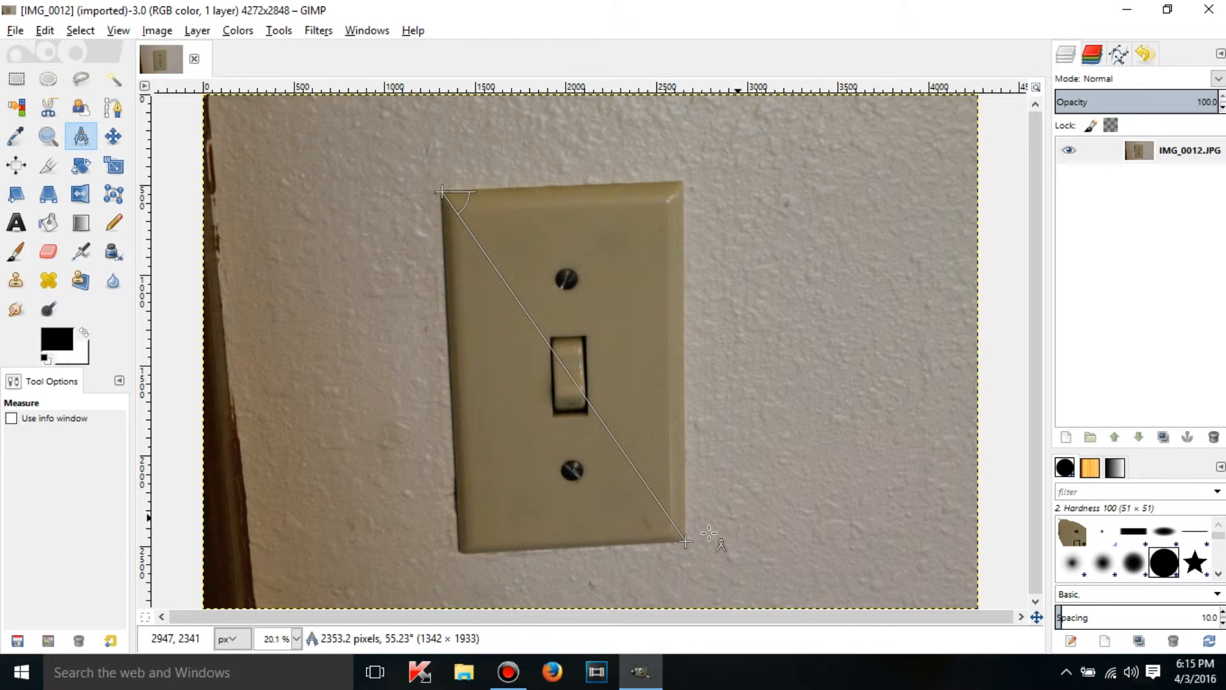
pyautogui.moveTo(602, 520)
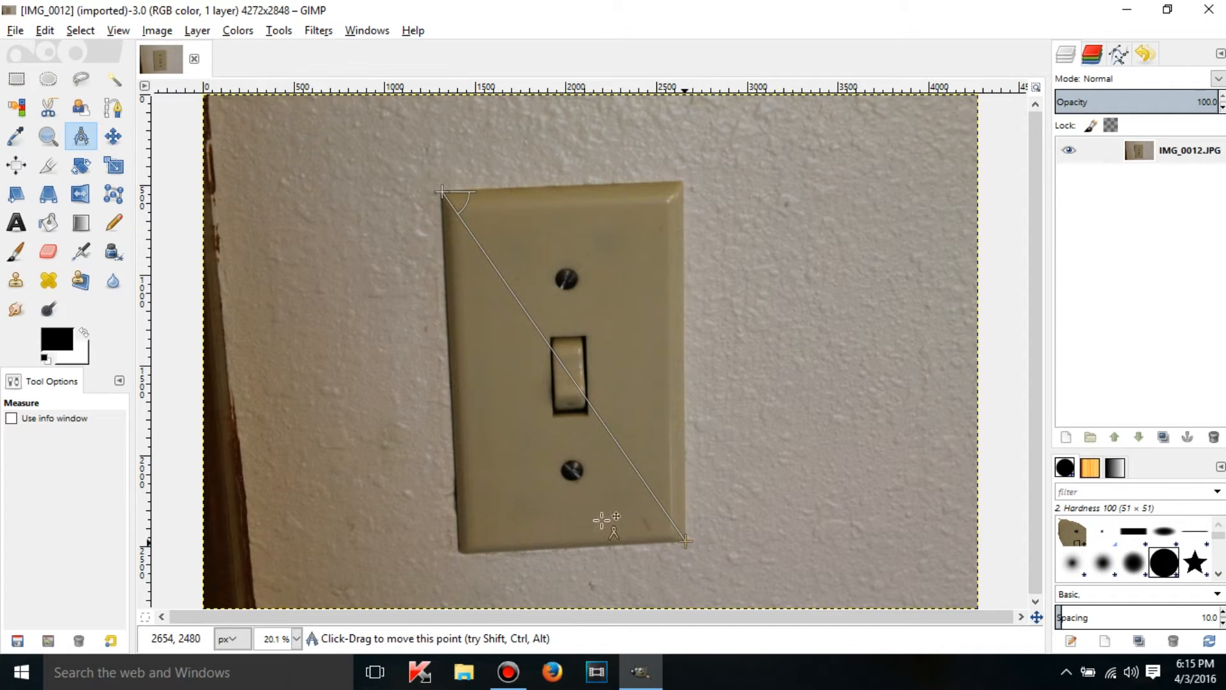
pyautogui.moveTo(686, 539); pyautogui.dragTo(652, 547)
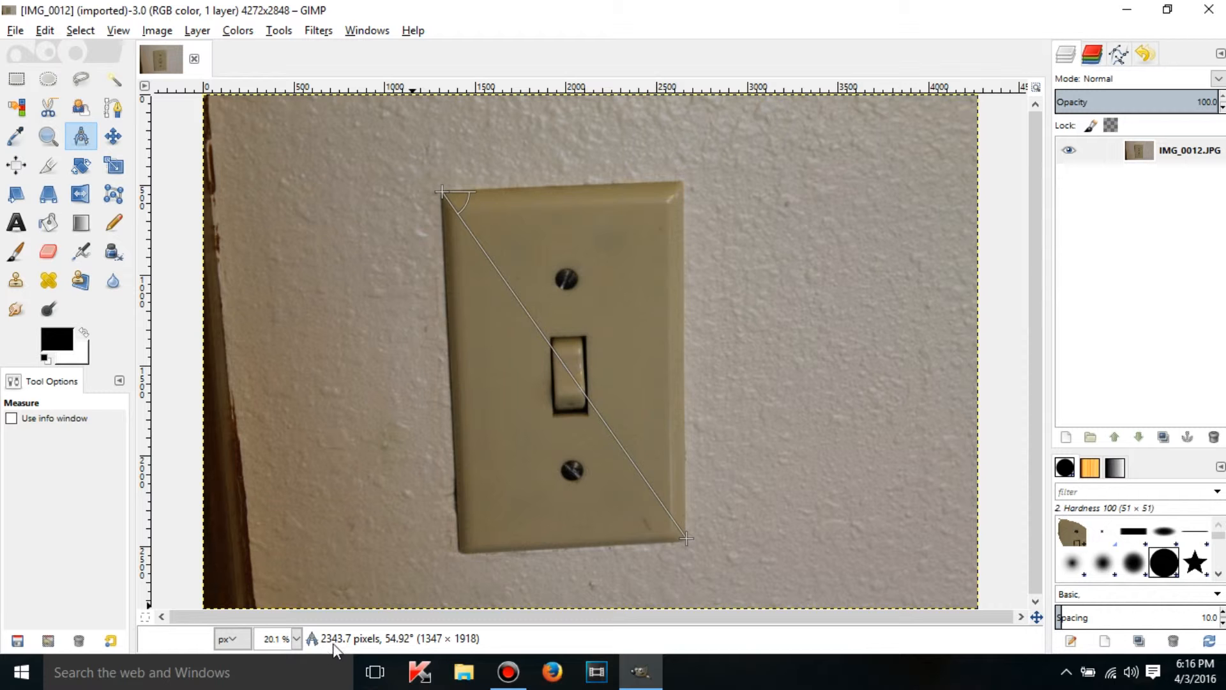
pyautogui.moveTo(512, 290)
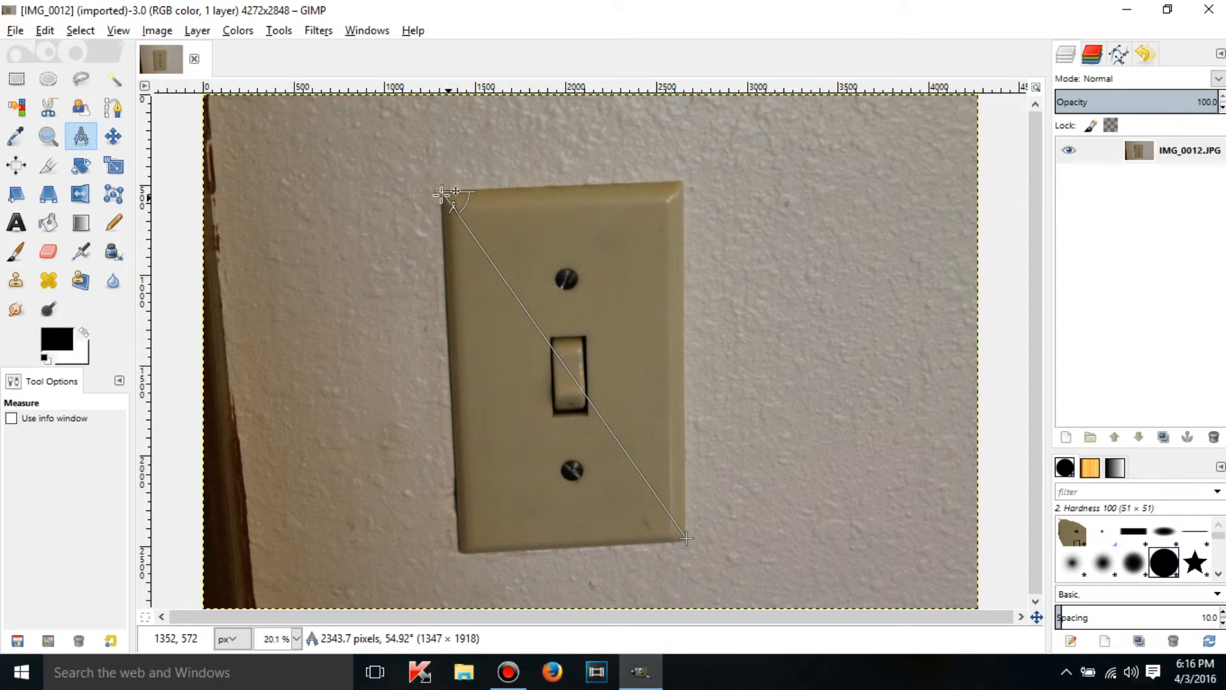
pyautogui.moveTo(428, 590)
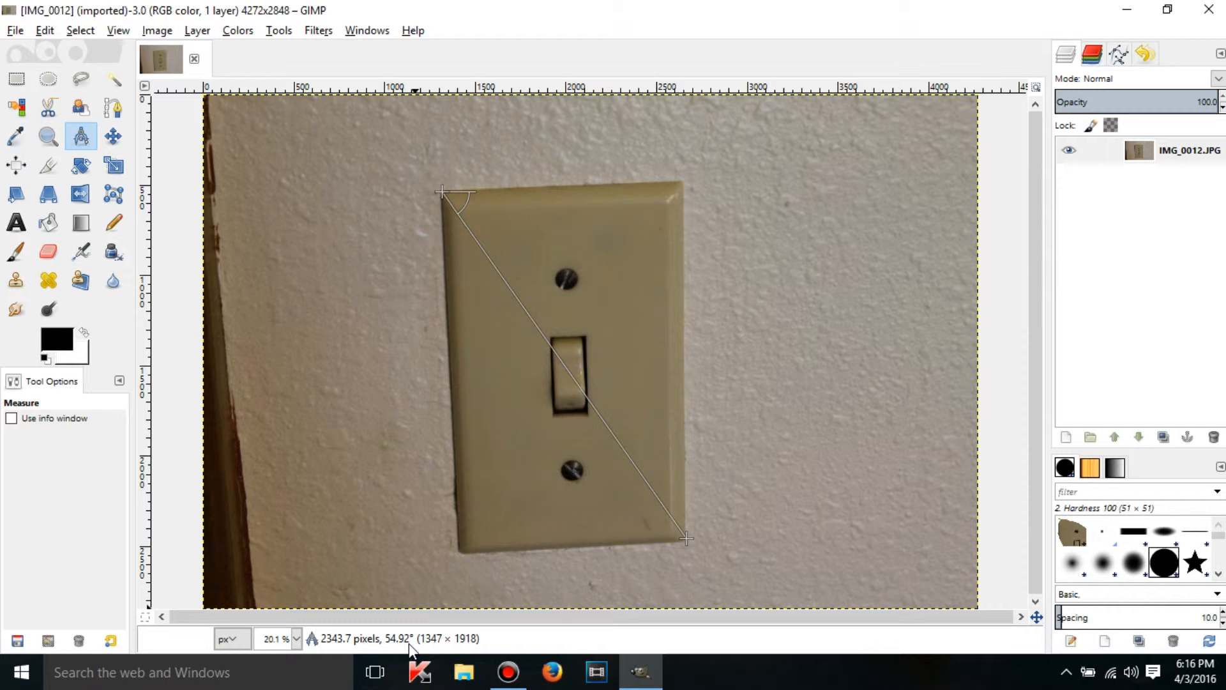
pyautogui.moveTo(468, 181)
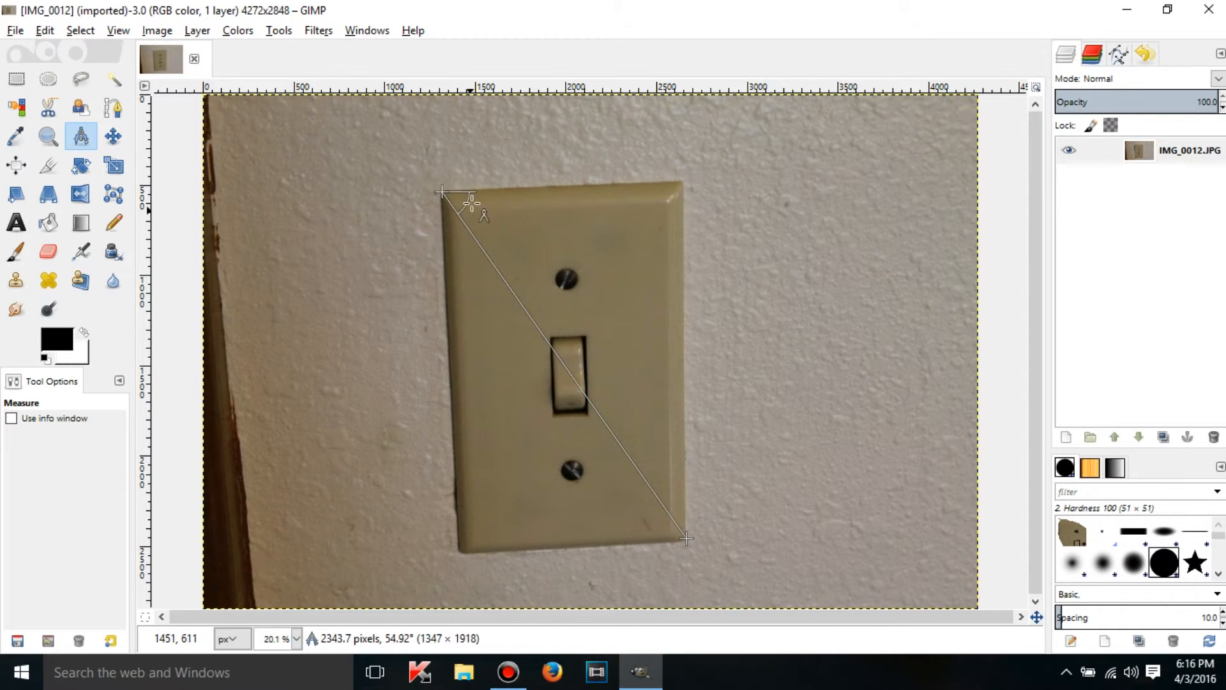
pyautogui.moveTo(436, 649)
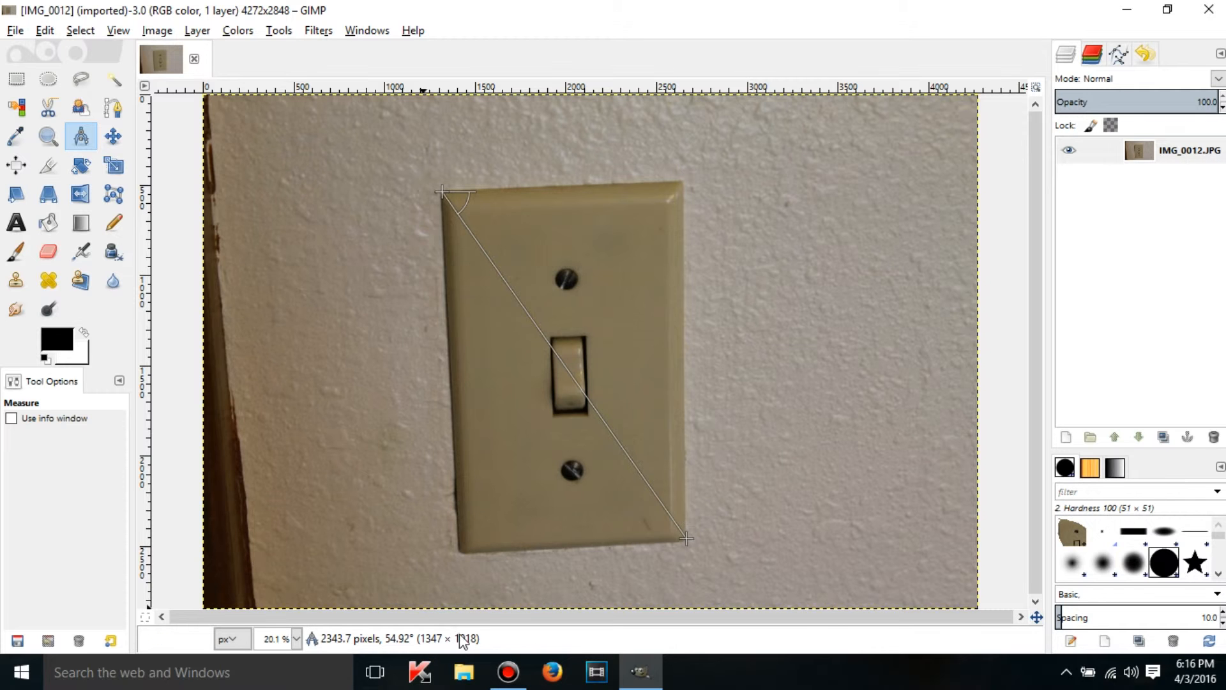
pyautogui.moveTo(427, 643)
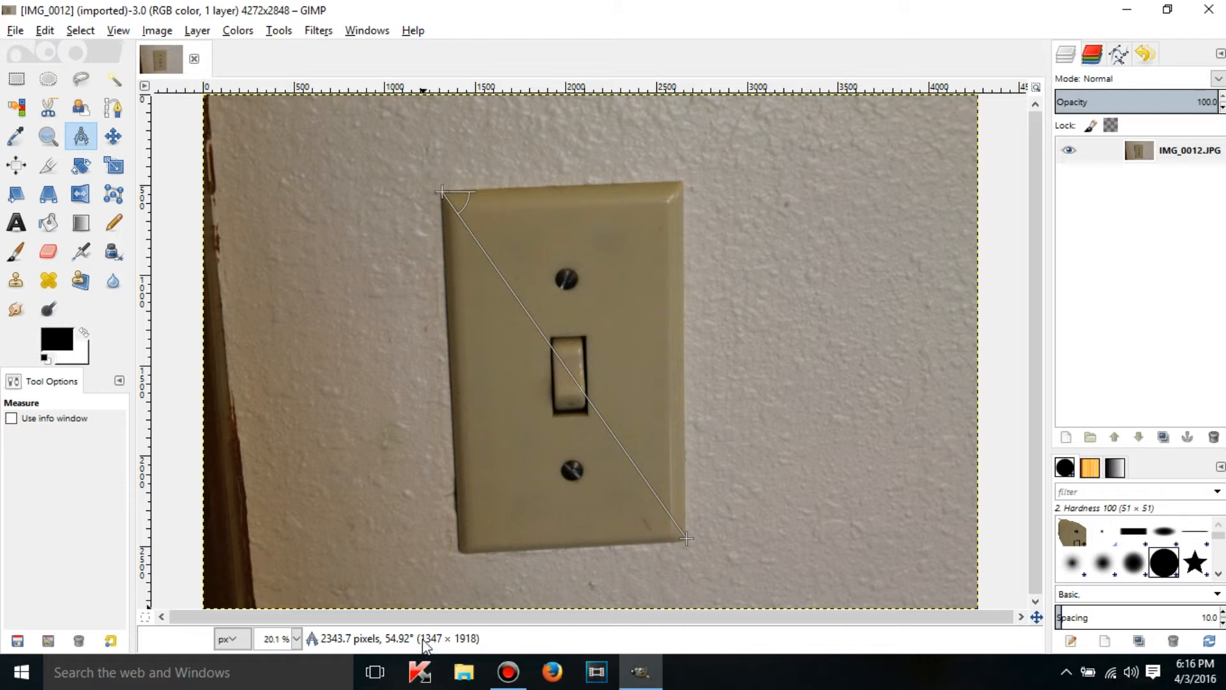
pyautogui.moveTo(465, 648)
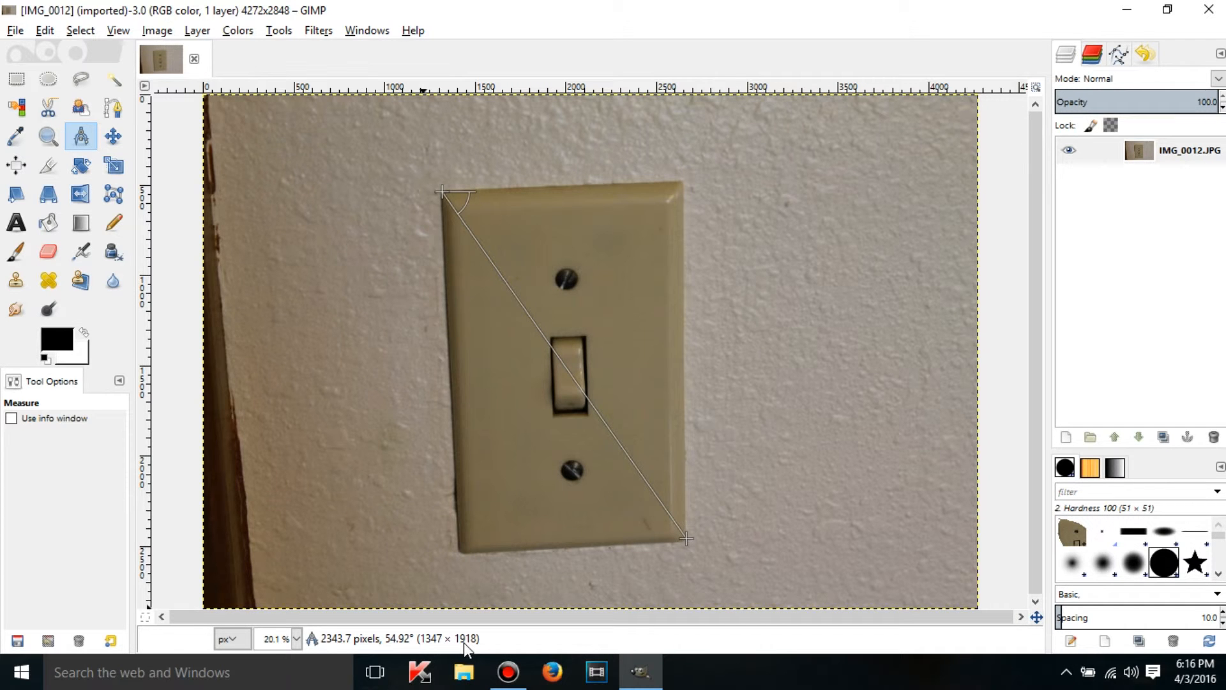
pyautogui.moveTo(630, 491)
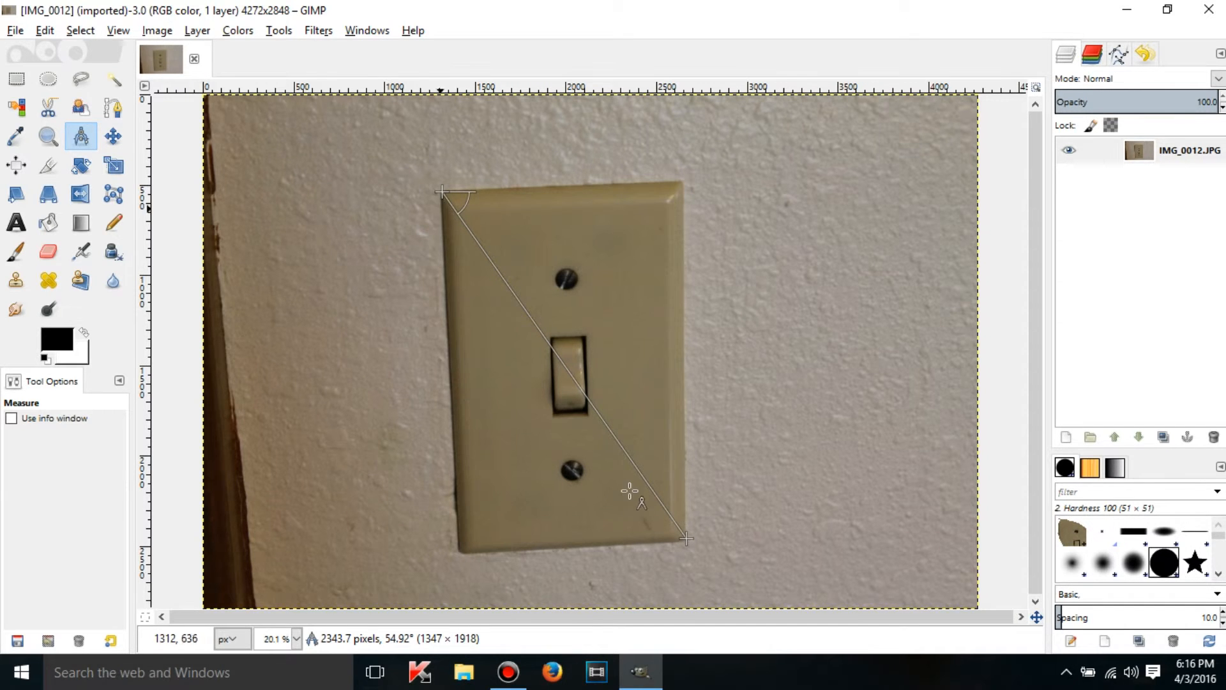
pyautogui.moveTo(552, 305)
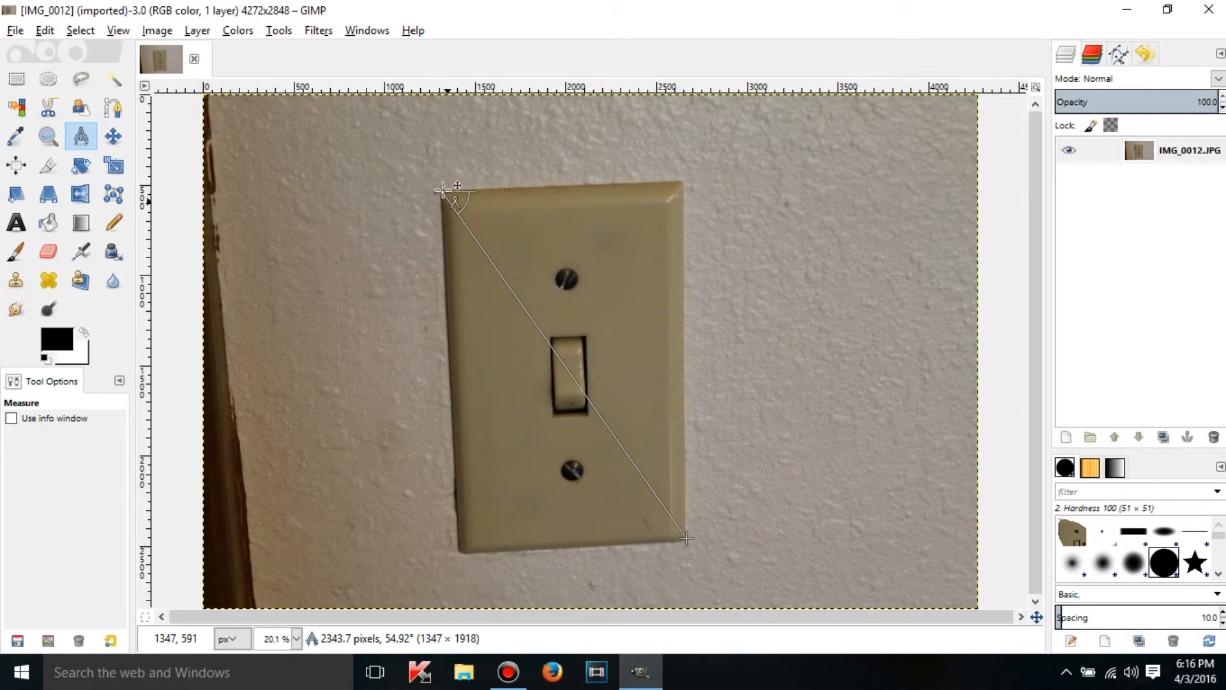
pyautogui.moveTo(512, 211)
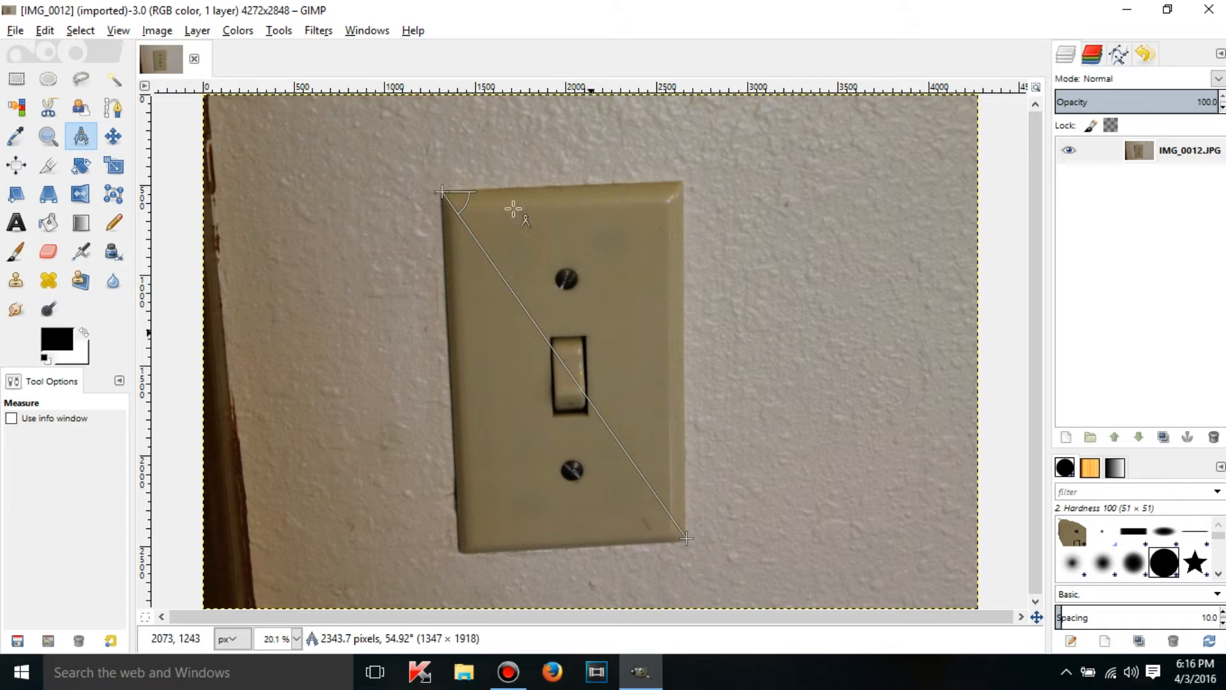
pyautogui.moveTo(700, 192)
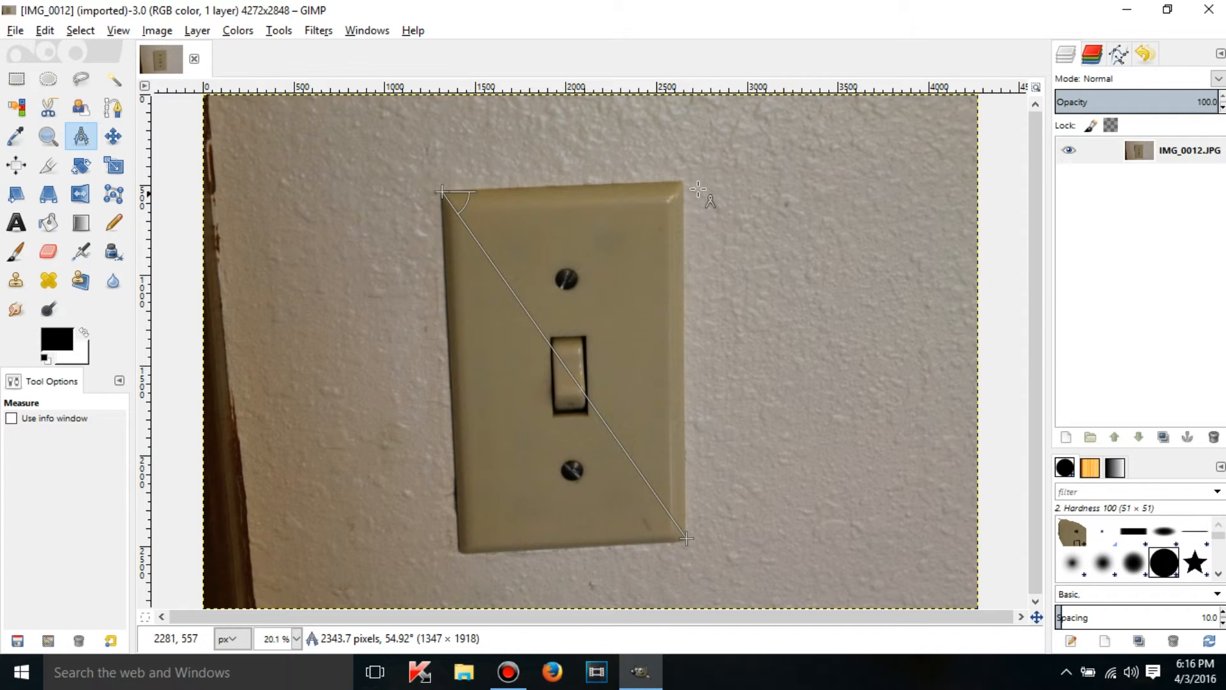
pyautogui.moveTo(727, 284)
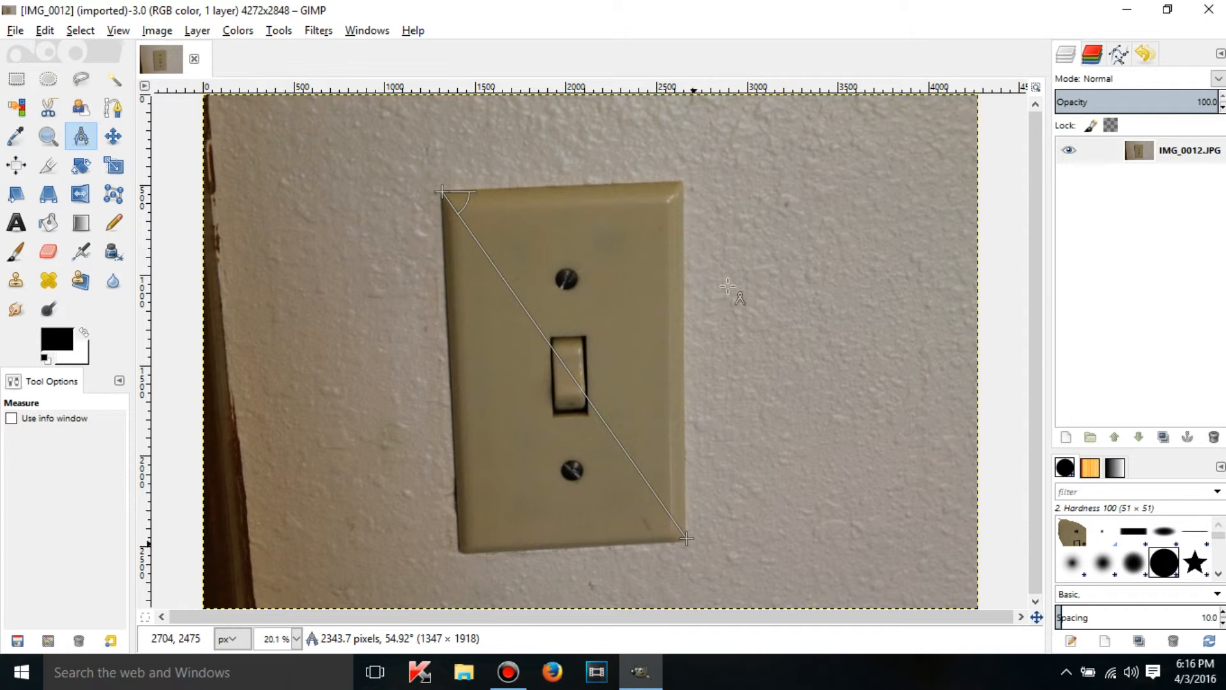
pyautogui.moveTo(693, 556)
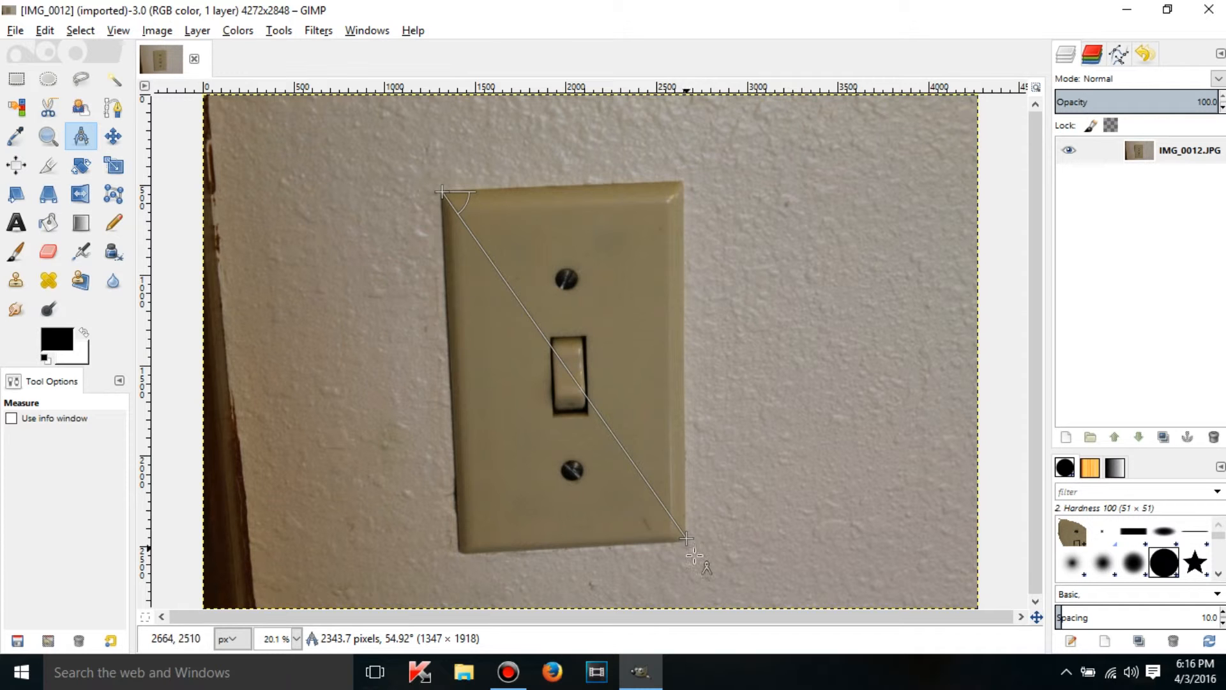
pyautogui.moveTo(423, 193)
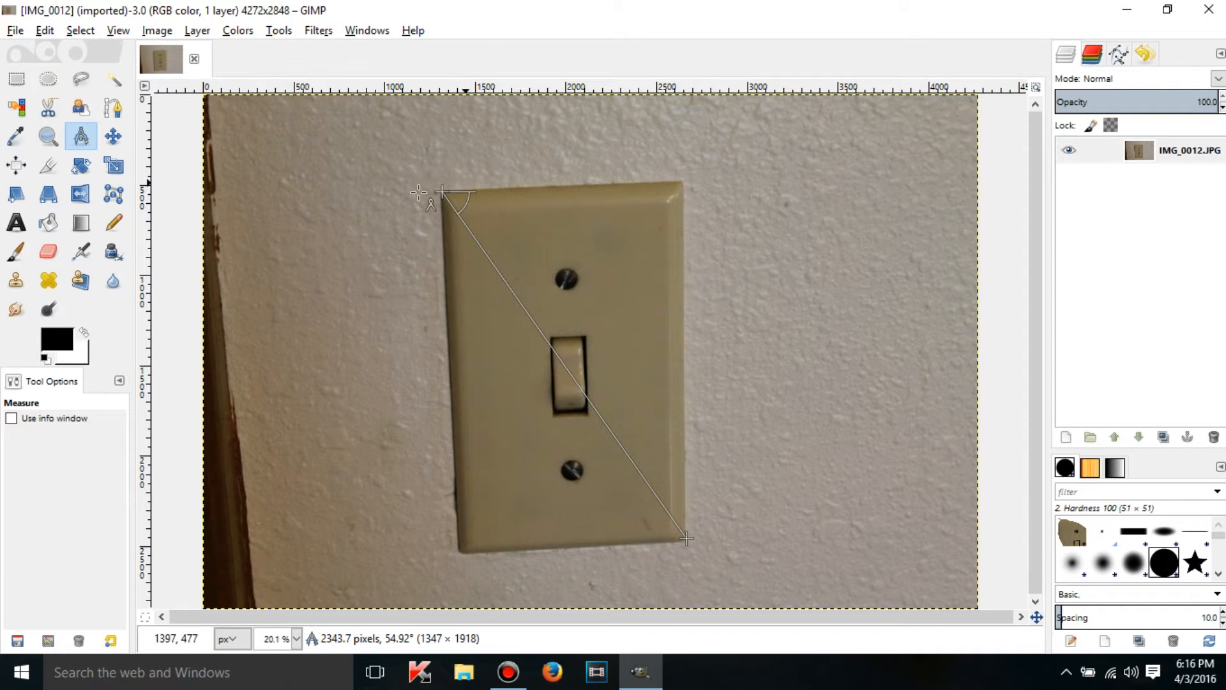
pyautogui.moveTo(497, 634)
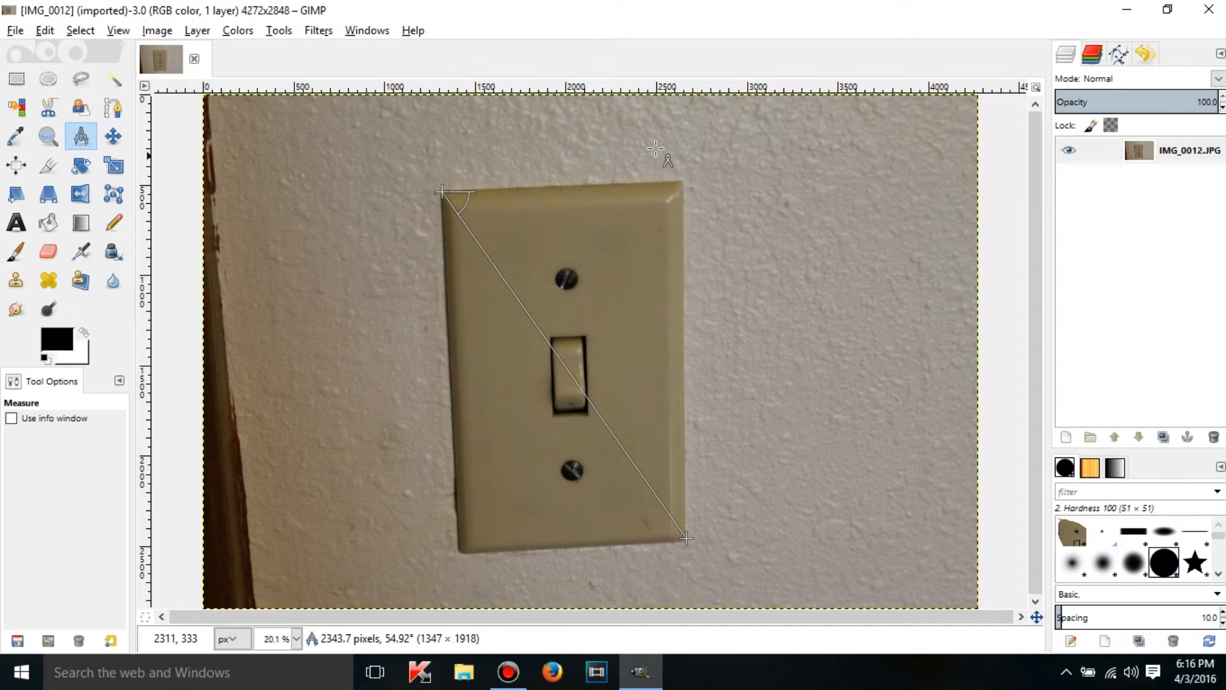
pyautogui.moveTo(465, 642)
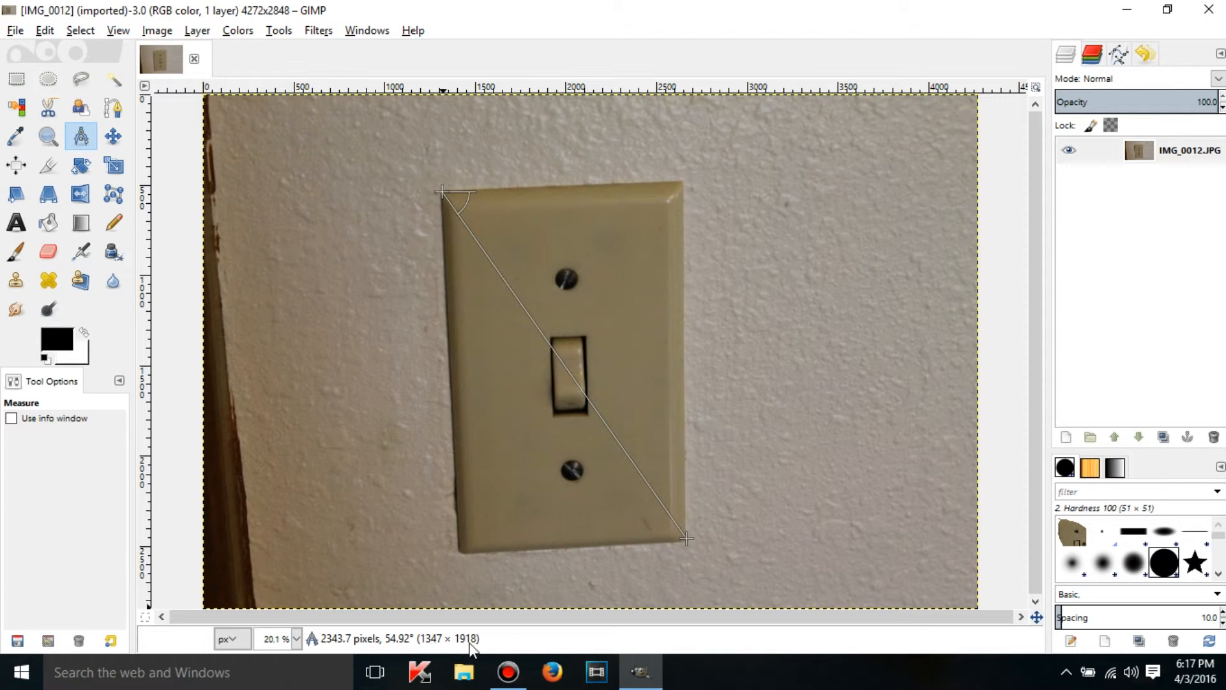
pyautogui.moveTo(195, 360)
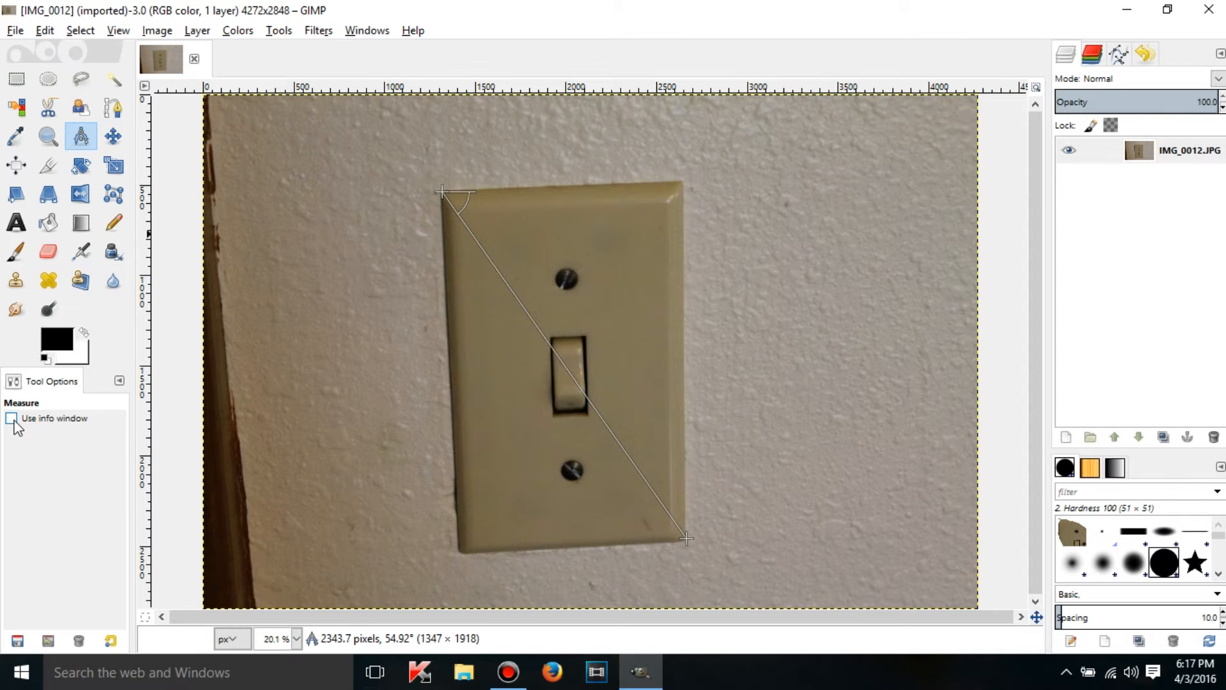
pyautogui.click(12, 418)
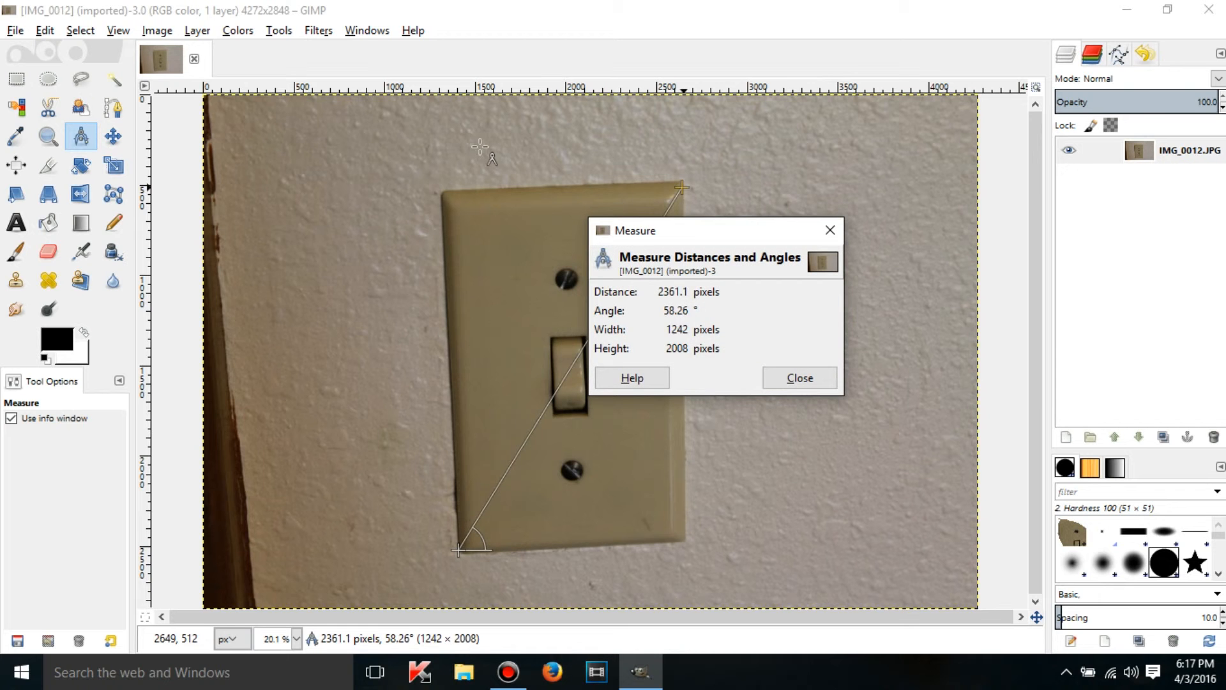
pyautogui.moveTo(681, 187); pyautogui.dragTo(301, 276)
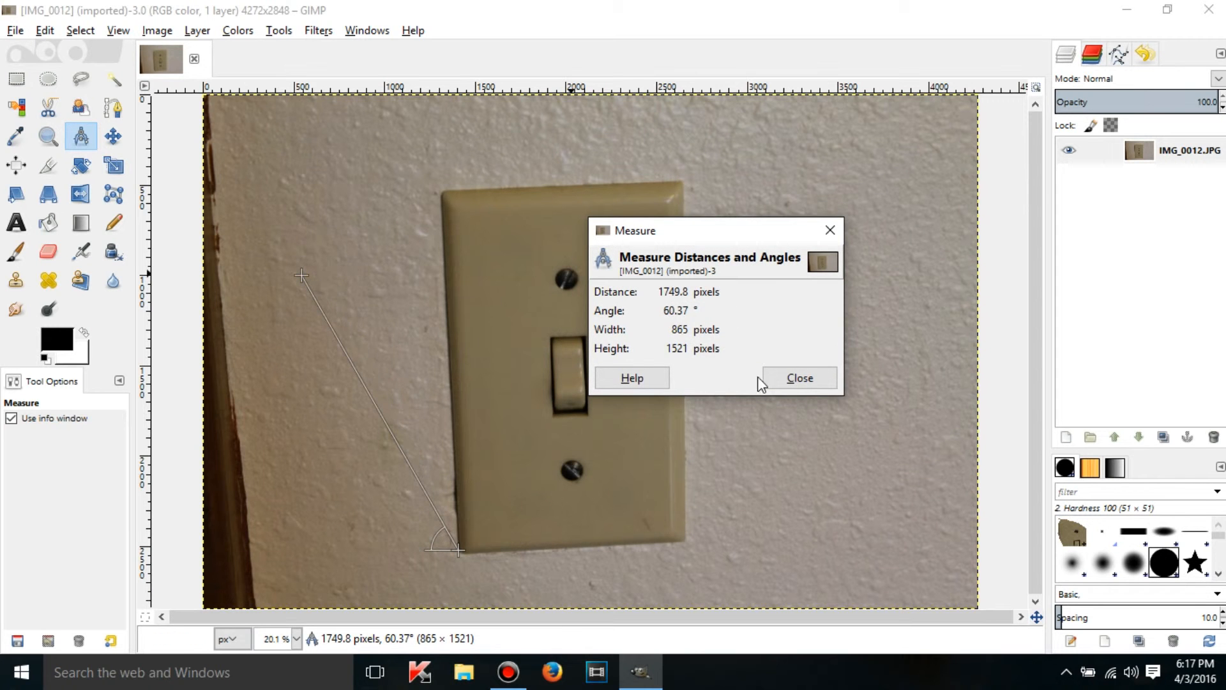
pyautogui.click(797, 378)
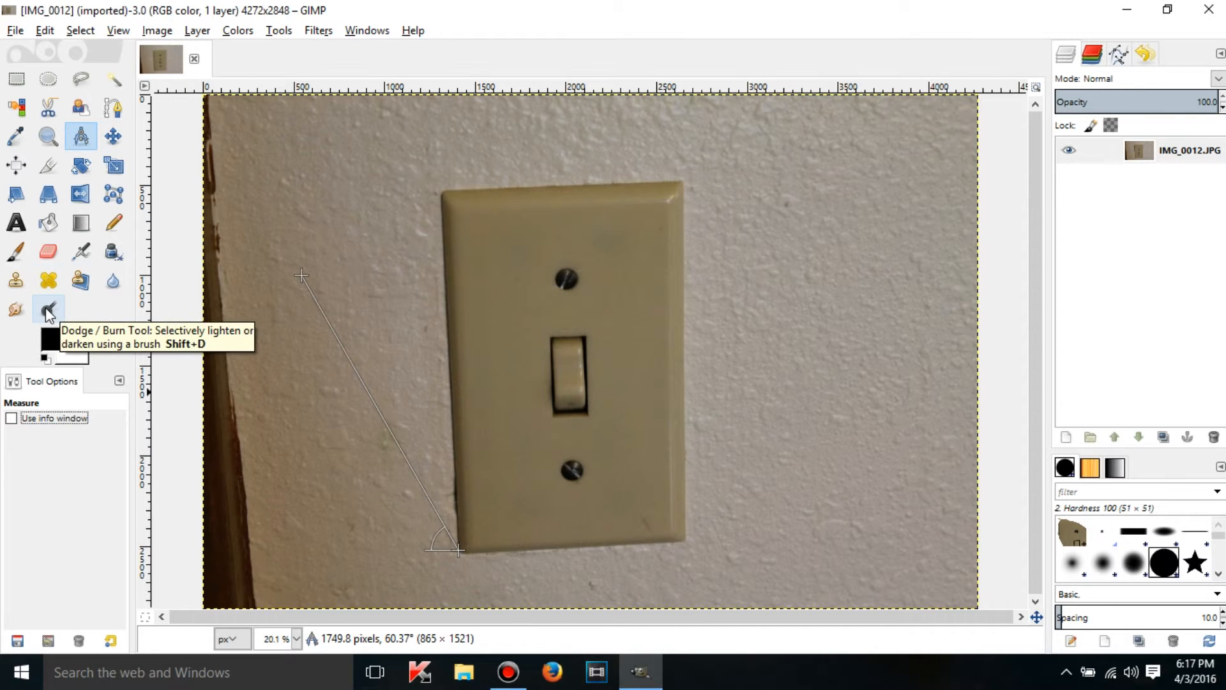
# - Dodge a light strip across the plate's top edge, then burn a darker band across the upper plate
pyautogui.click(49, 308)
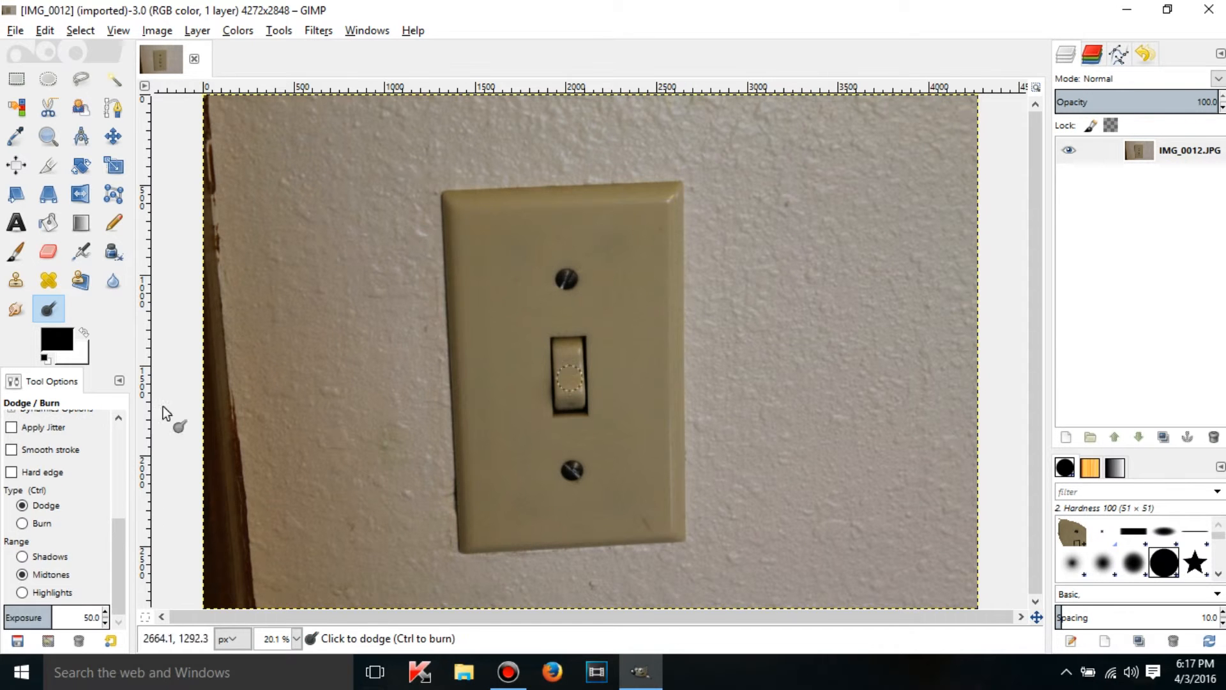
pyautogui.click(450, 208)
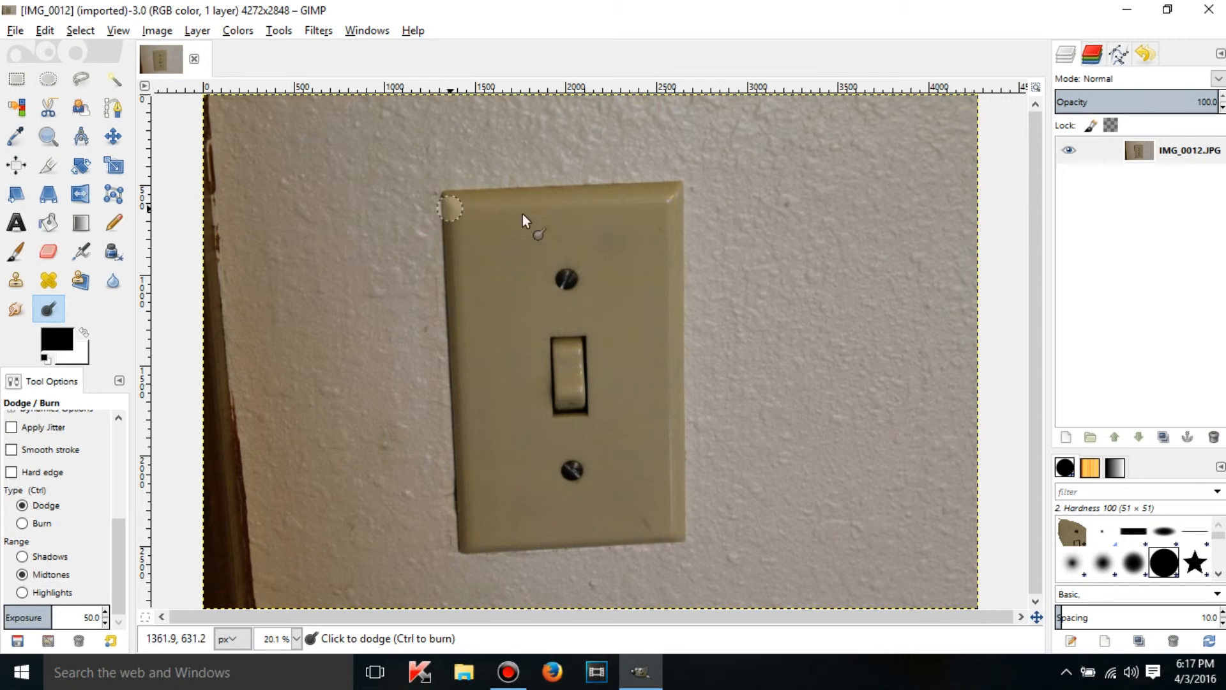
pyautogui.moveTo(450, 206); pyautogui.dragTo(660, 207)
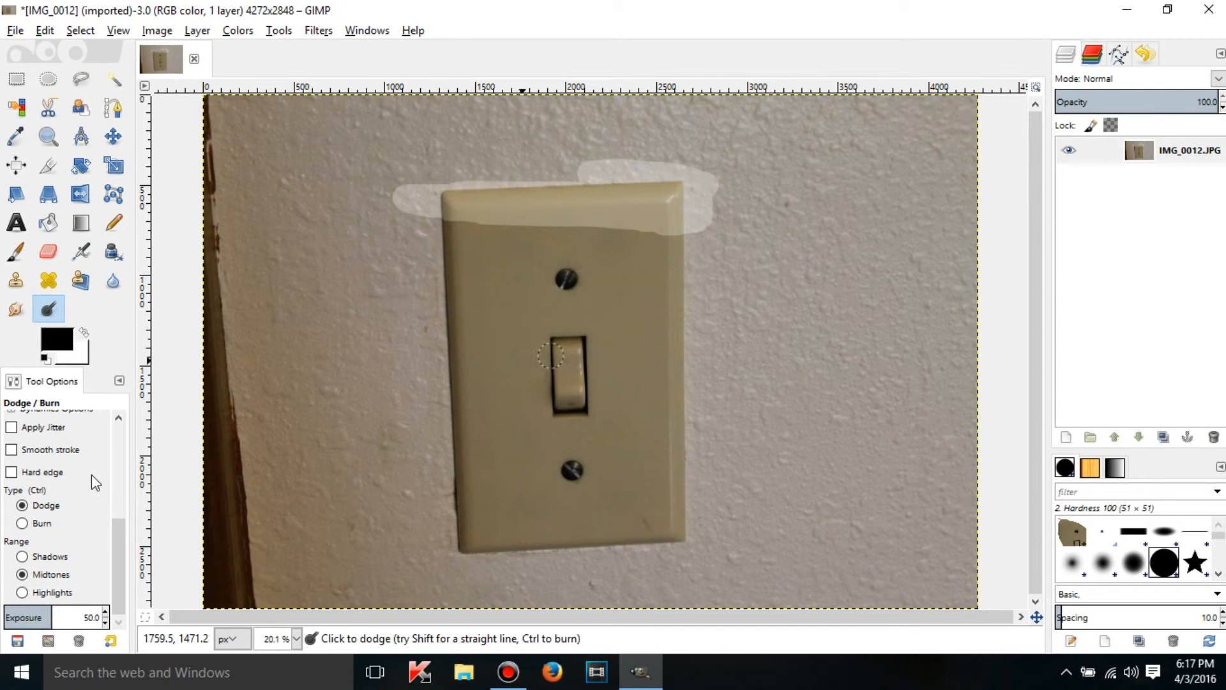
pyautogui.click(23, 524)
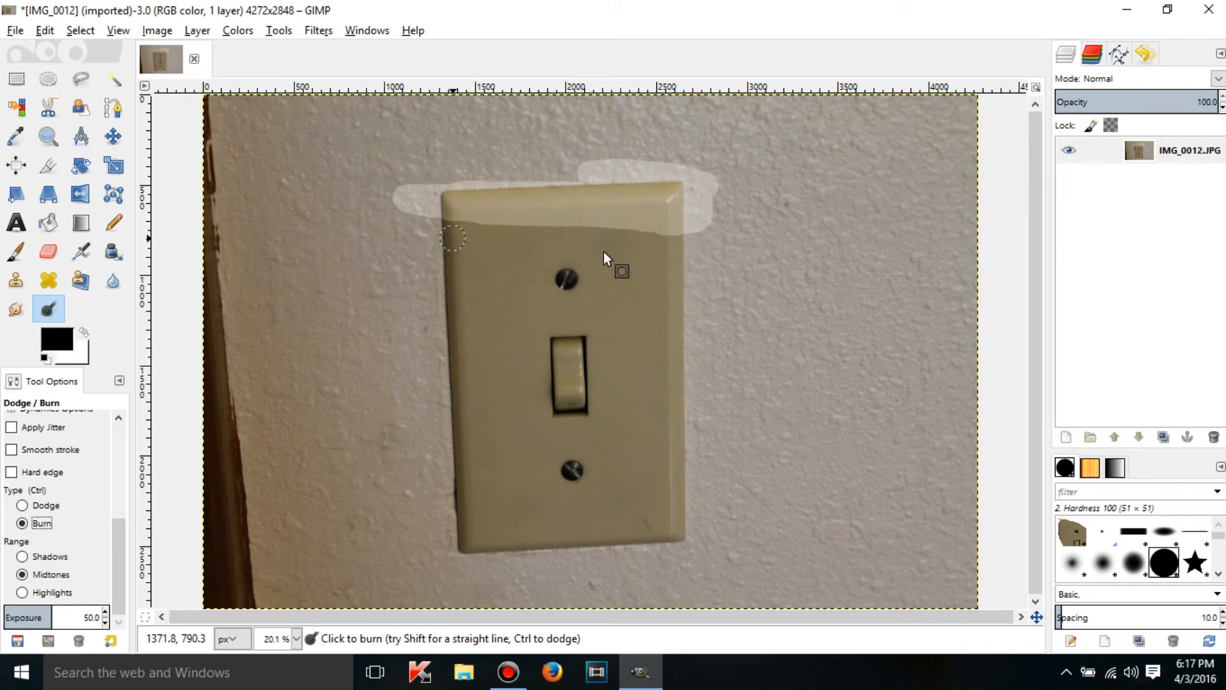
pyautogui.moveTo(454, 239); pyautogui.dragTo(751, 254)
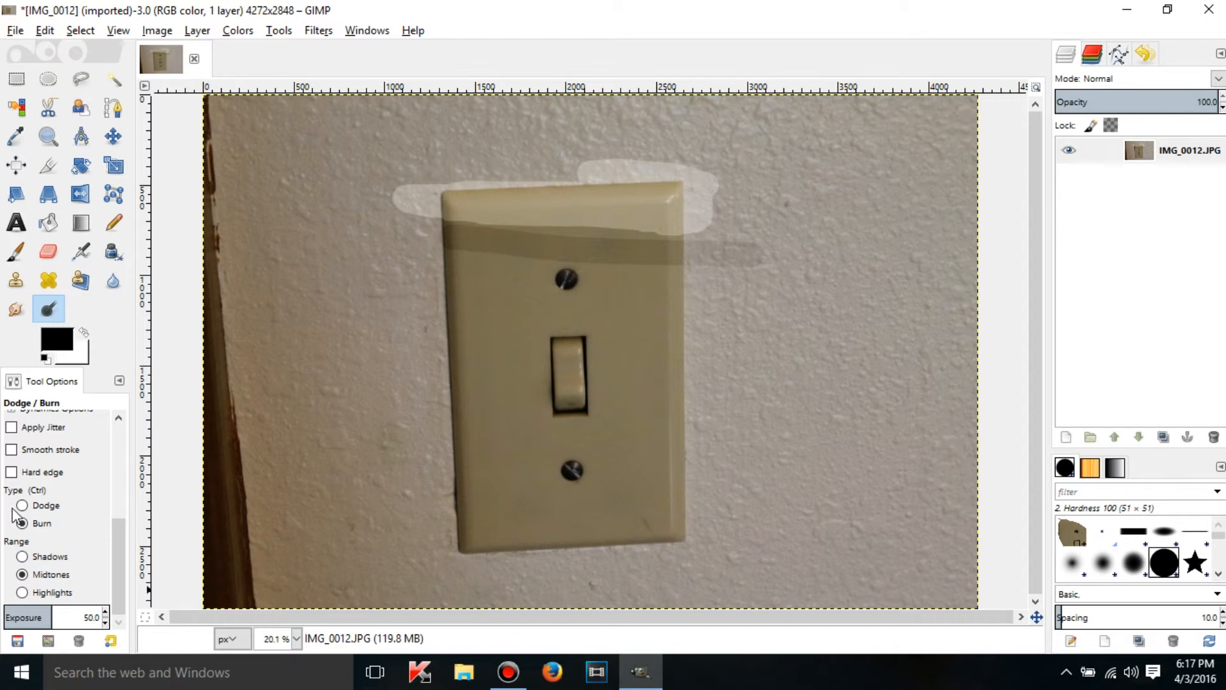
# - Lighten a spot at the plate's left edge and darken the area above the toggle
pyautogui.click(22, 506)
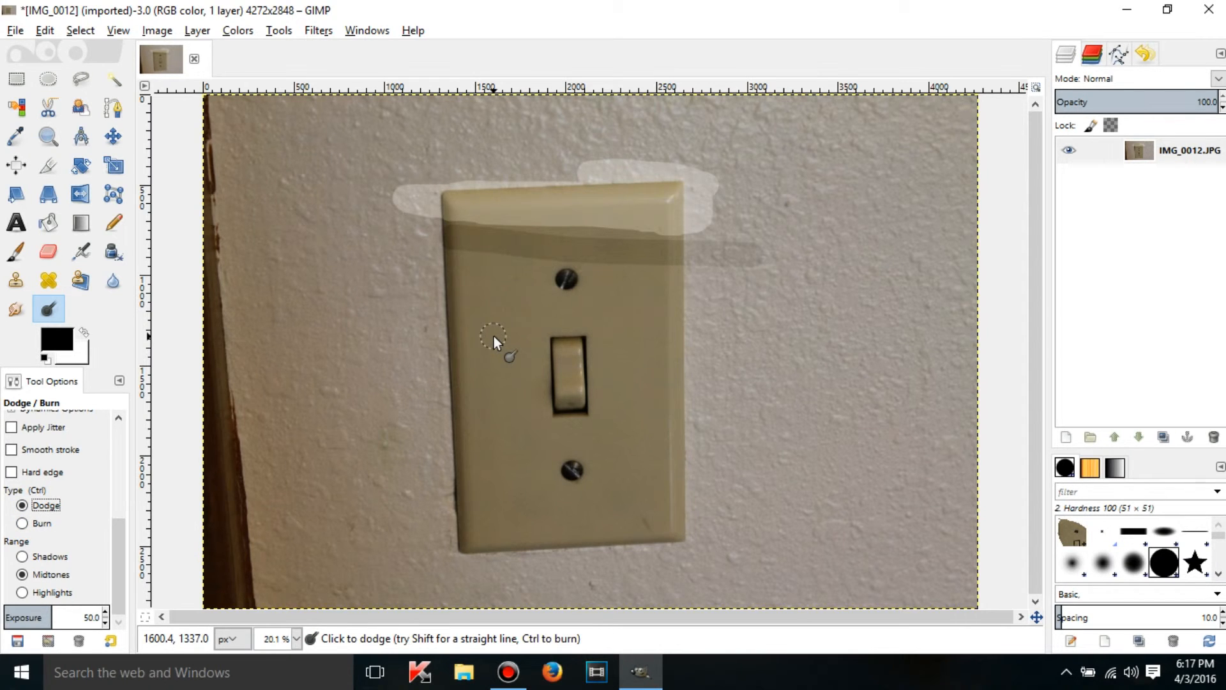
pyautogui.click(23, 524)
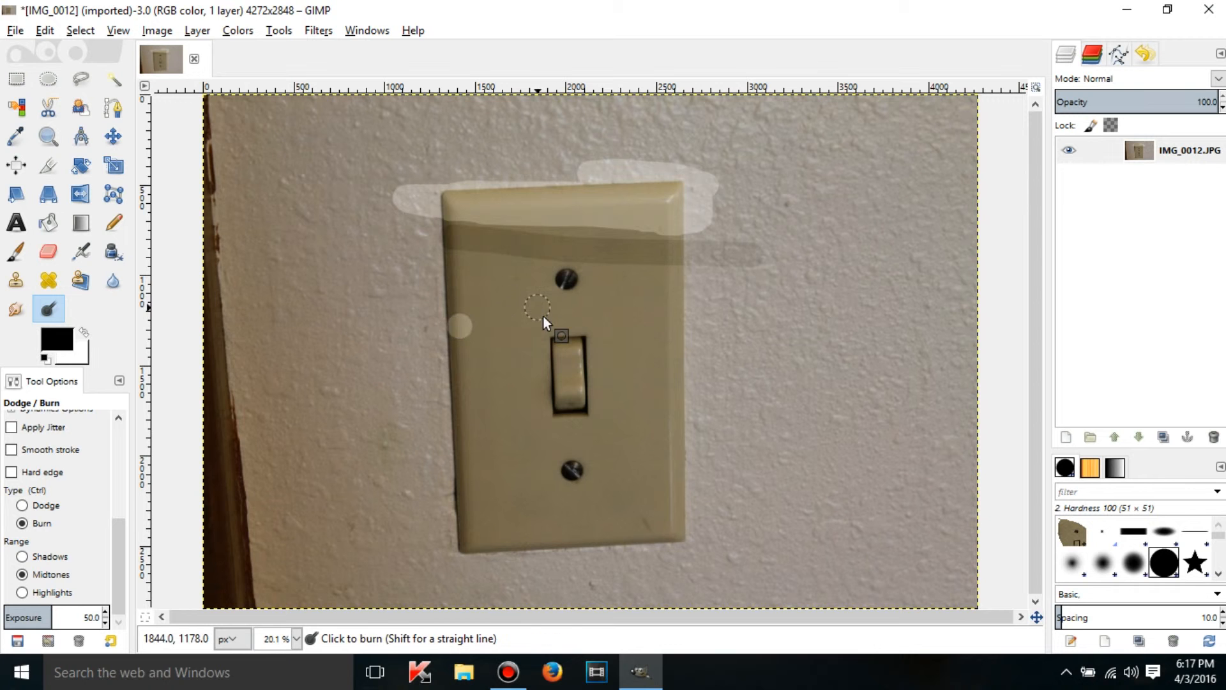
pyautogui.click(23, 505)
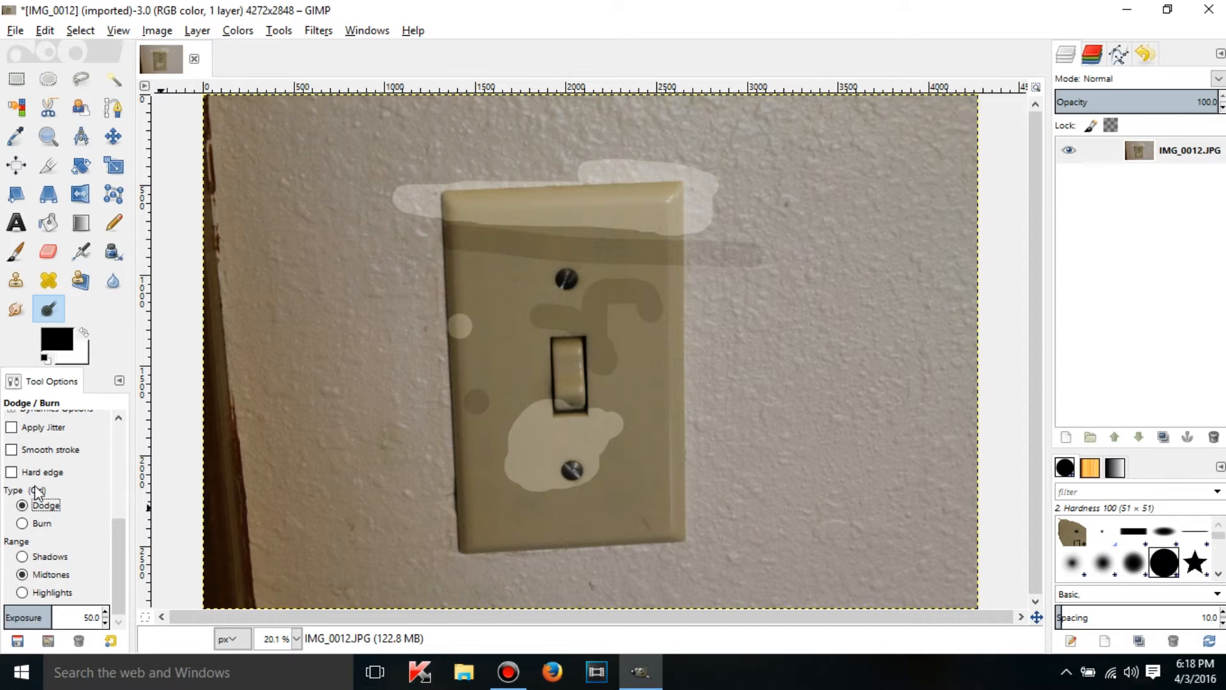
pyautogui.moveTo(43, 549)
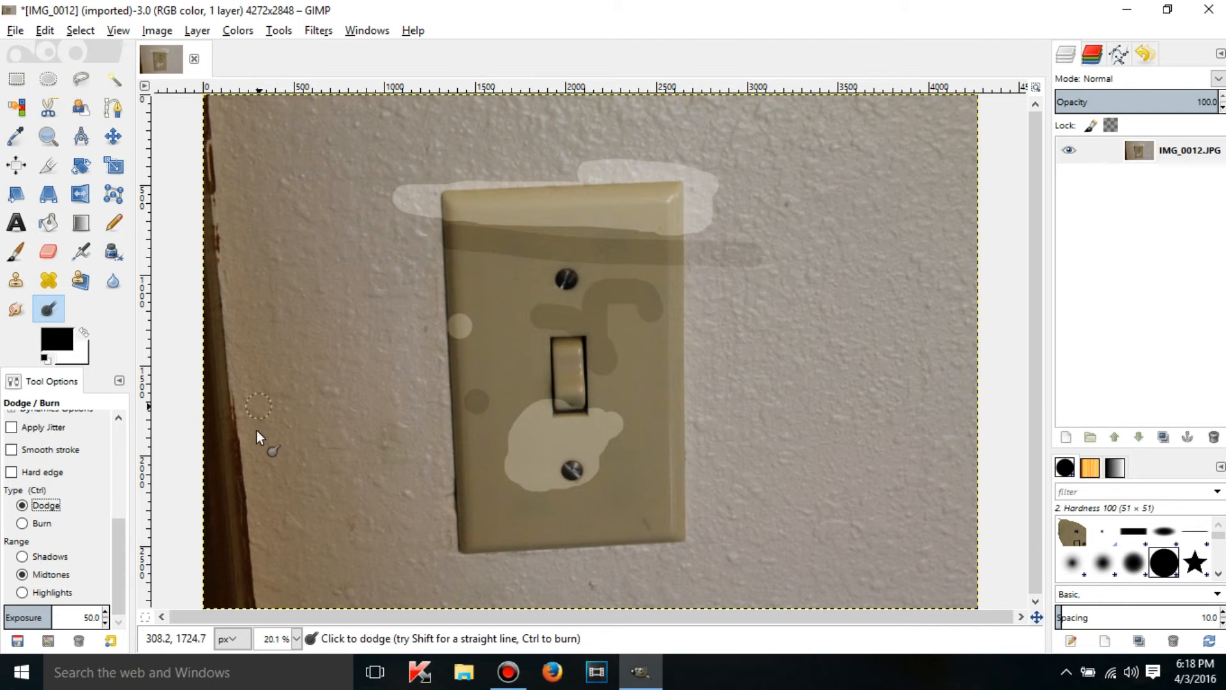
# - Try the Shadows range for dodging, then return the range to Midtones
pyautogui.click(22, 555)
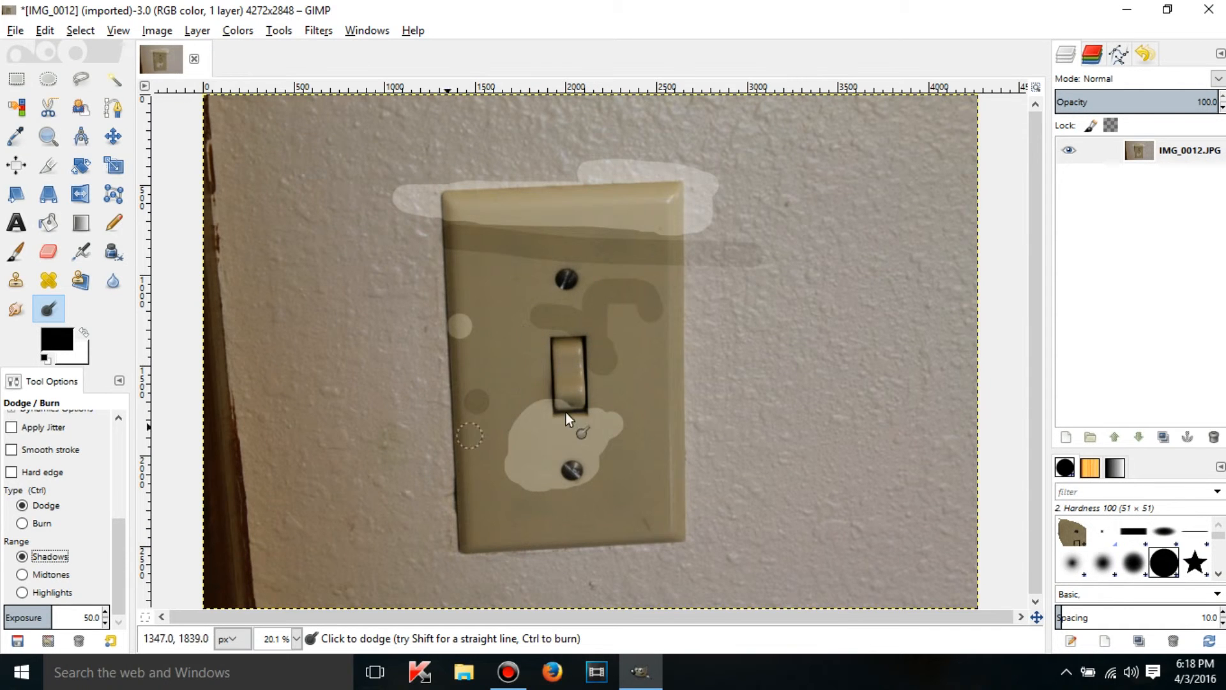
pyautogui.moveTo(196, 563)
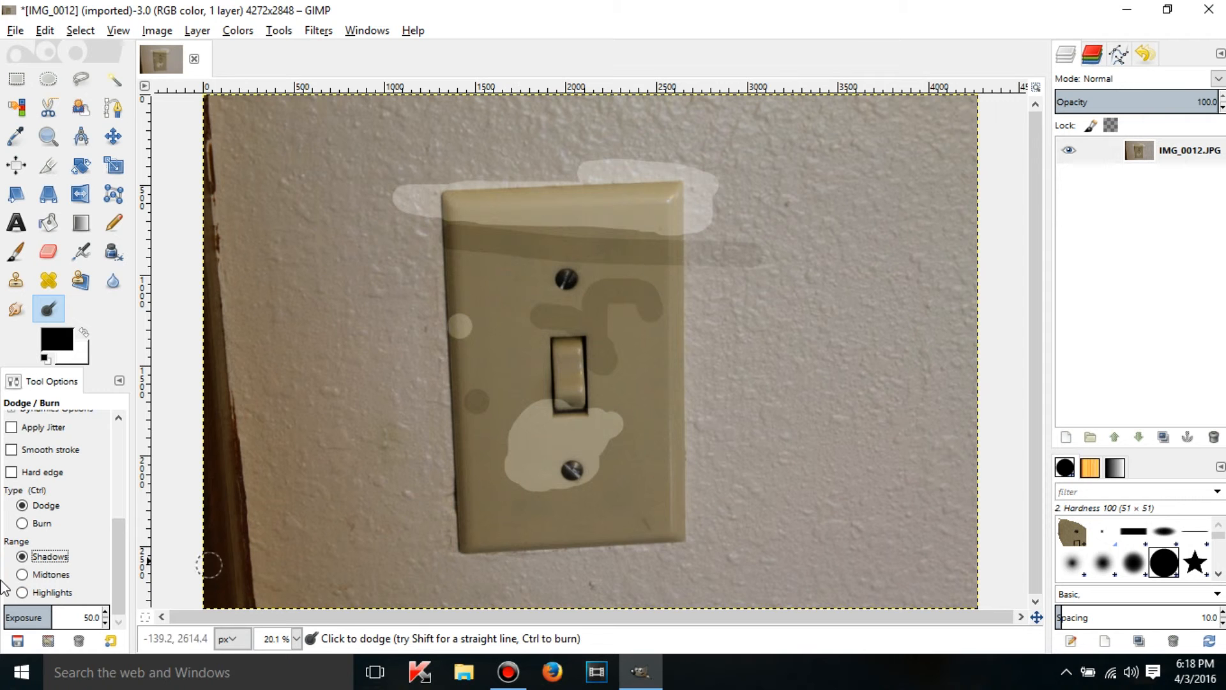
pyautogui.click(23, 574)
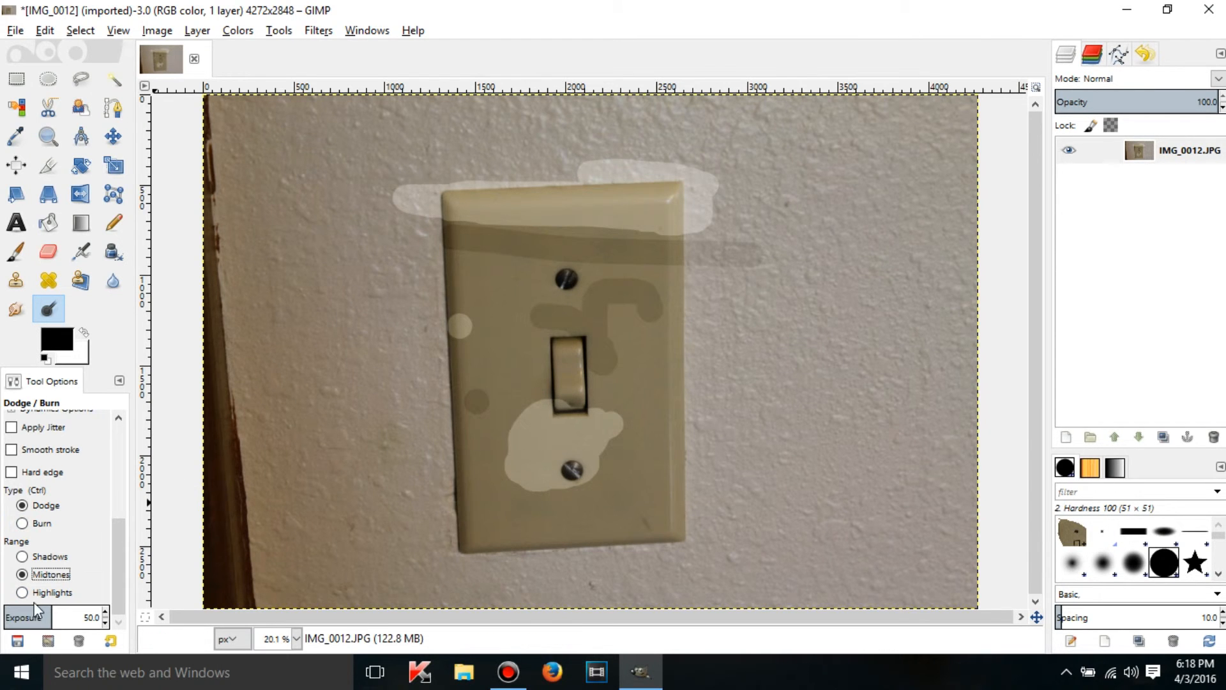
pyautogui.moveTo(646, 279)
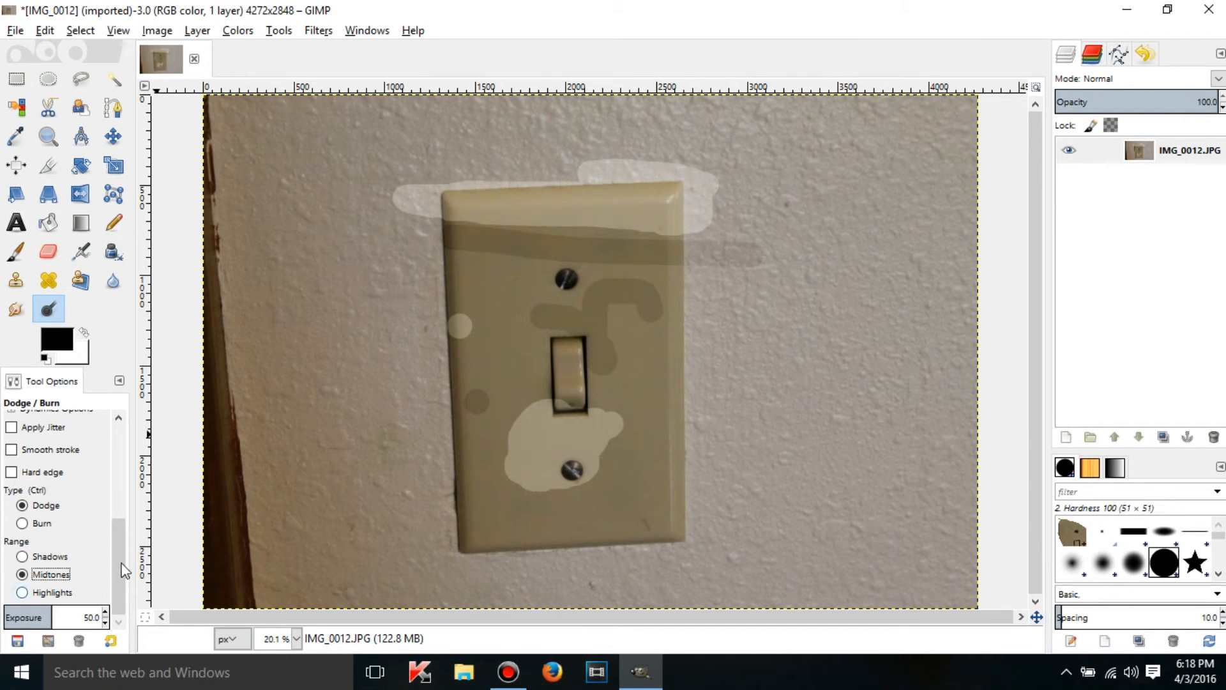
pyautogui.moveTo(262, 437)
pyautogui.write('100')
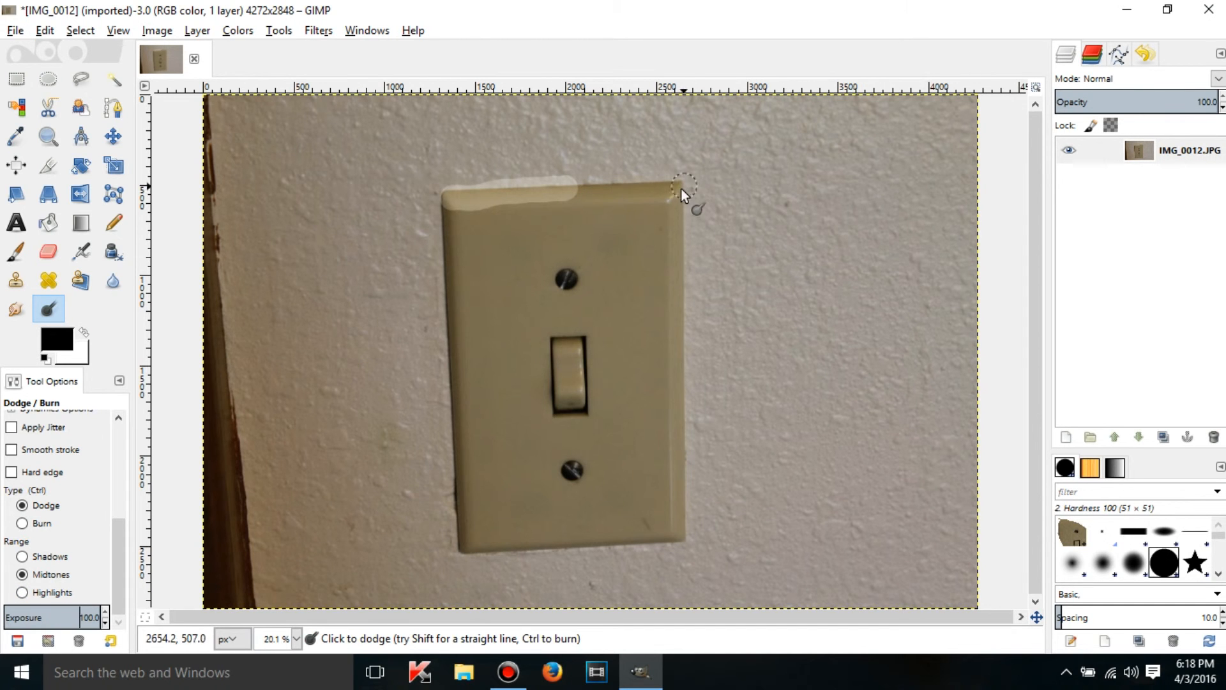
# - Dodge the right half of the plate's top edge at exposure 100 and zoom in on it
pyautogui.moveTo(684, 192); pyautogui.dragTo(594, 192)
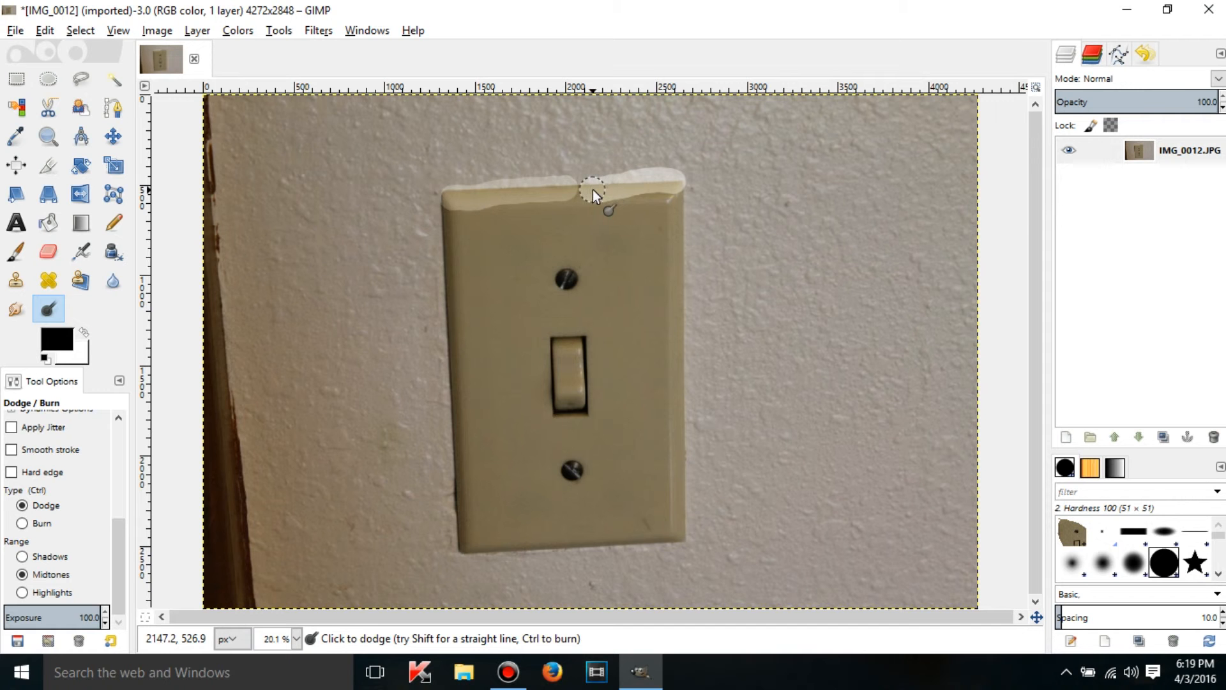
pyautogui.click(47, 136)
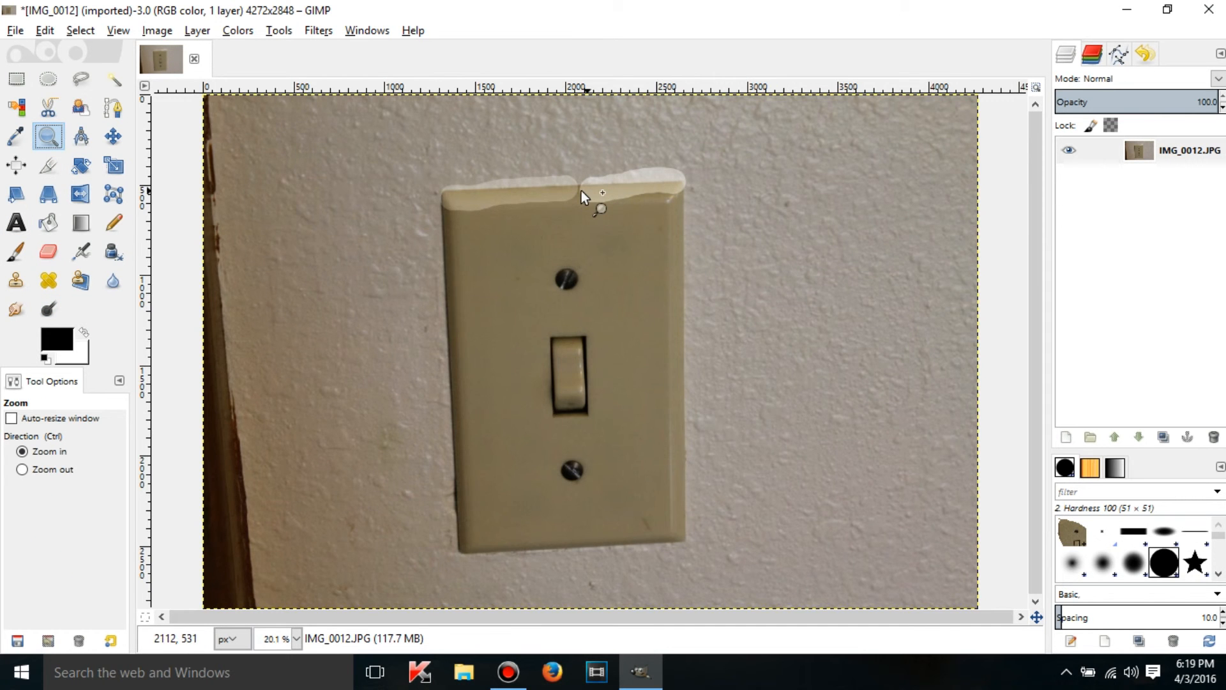
pyautogui.click(582, 197)
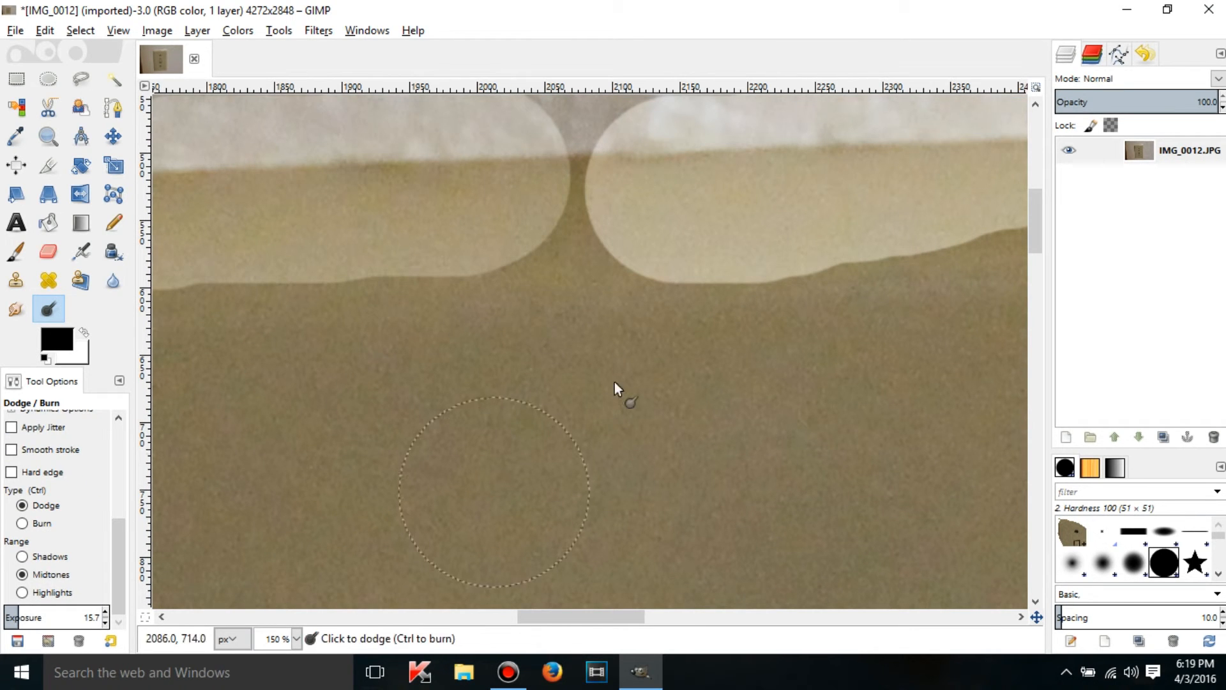
# - Dodge a soft patch below the top edge at exposure 15.7, then reset exposure to 50
pyautogui.click(629, 398)
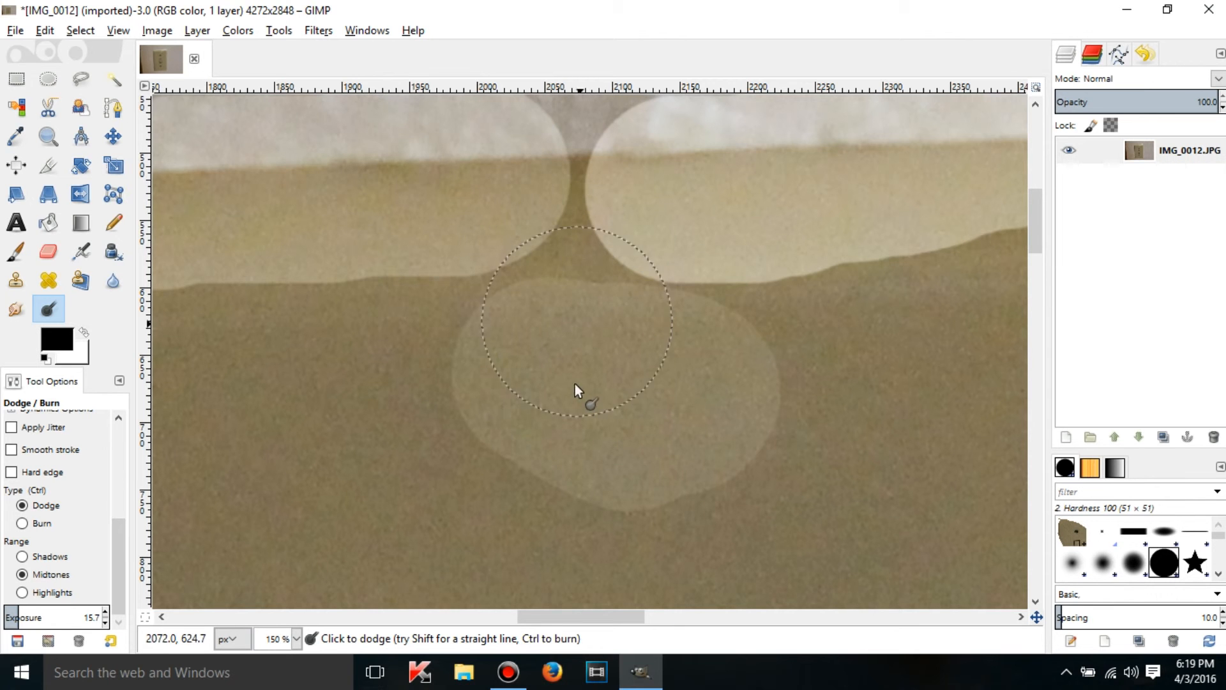
pyautogui.moveTo(222, 414)
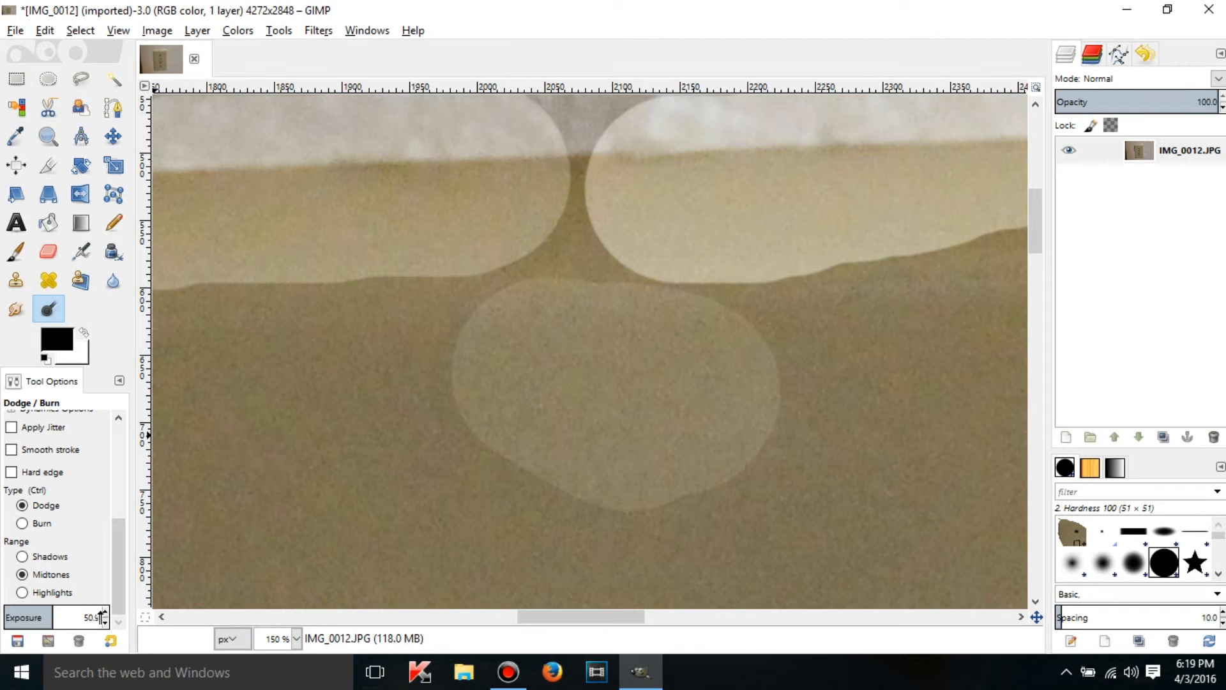
pyautogui.click(74, 616)
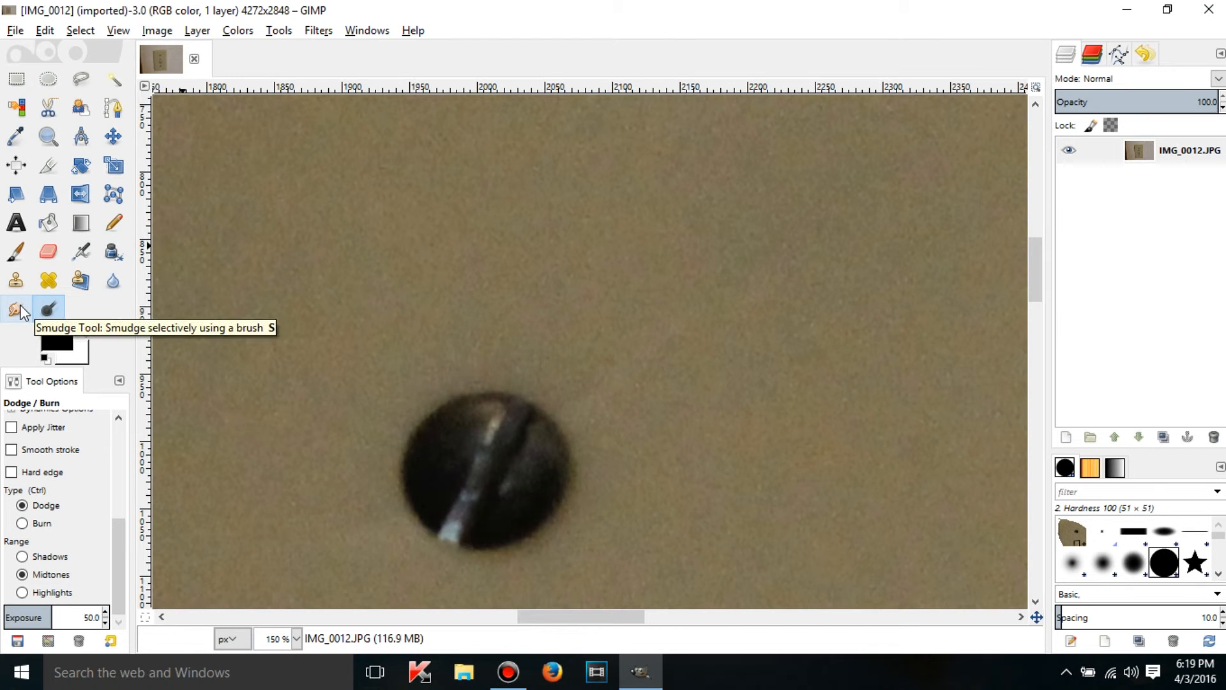
pyautogui.moveTo(112, 280)
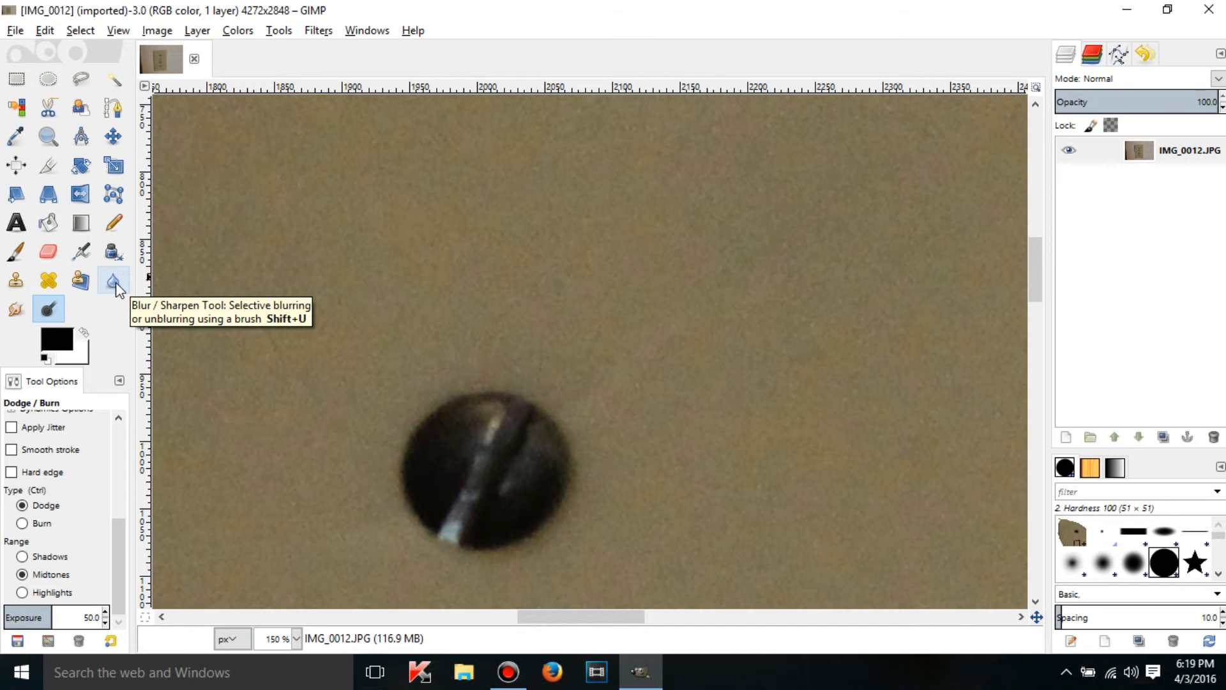
pyautogui.moveTo(49, 310)
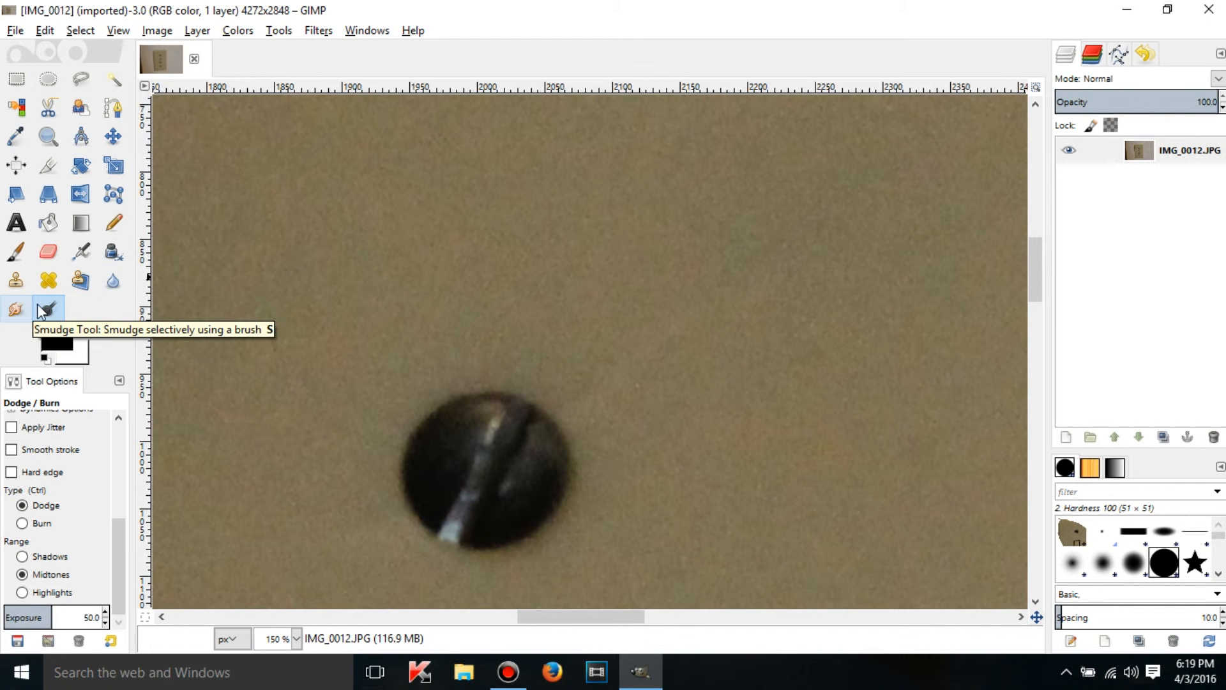
# - Smudge the screw head toward the upper right, then undo that stroke
pyautogui.click(47, 309)
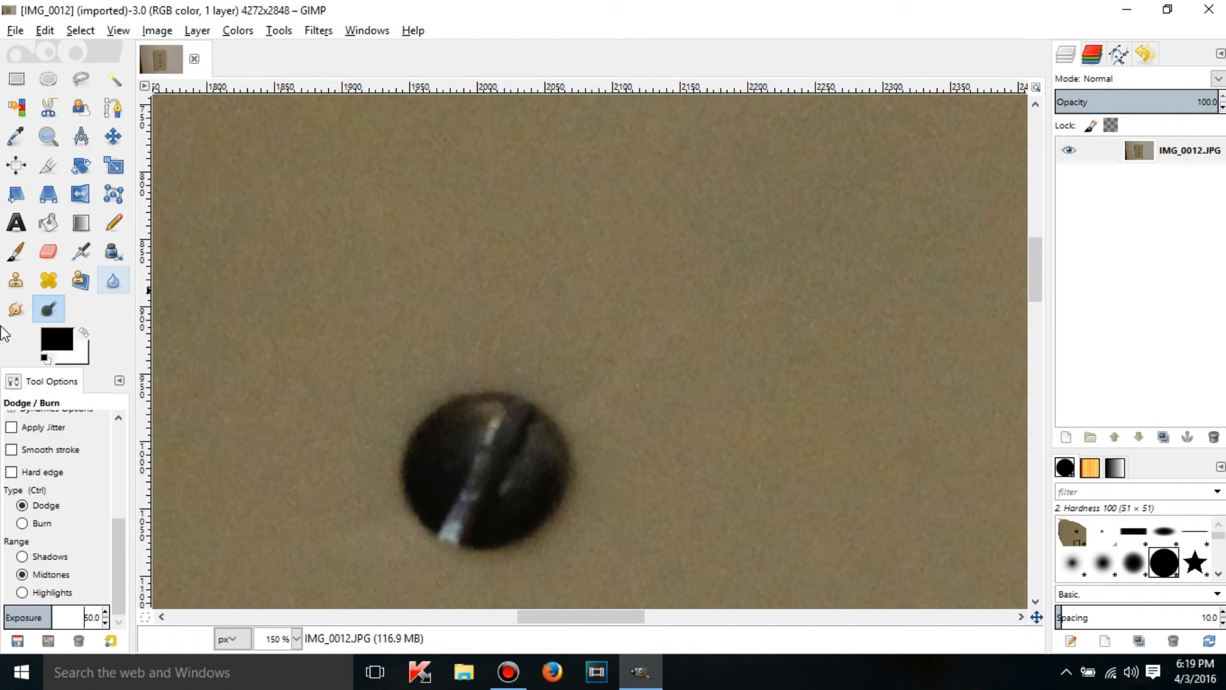
pyautogui.click(15, 309)
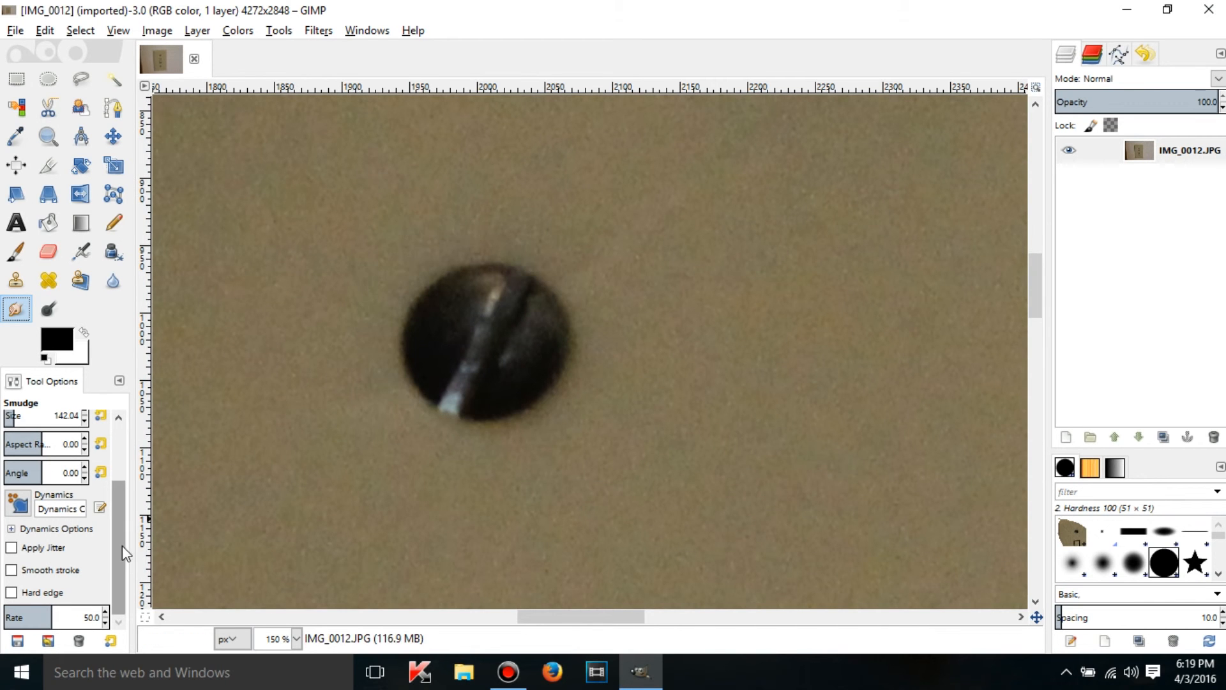
pyautogui.moveTo(480, 357)
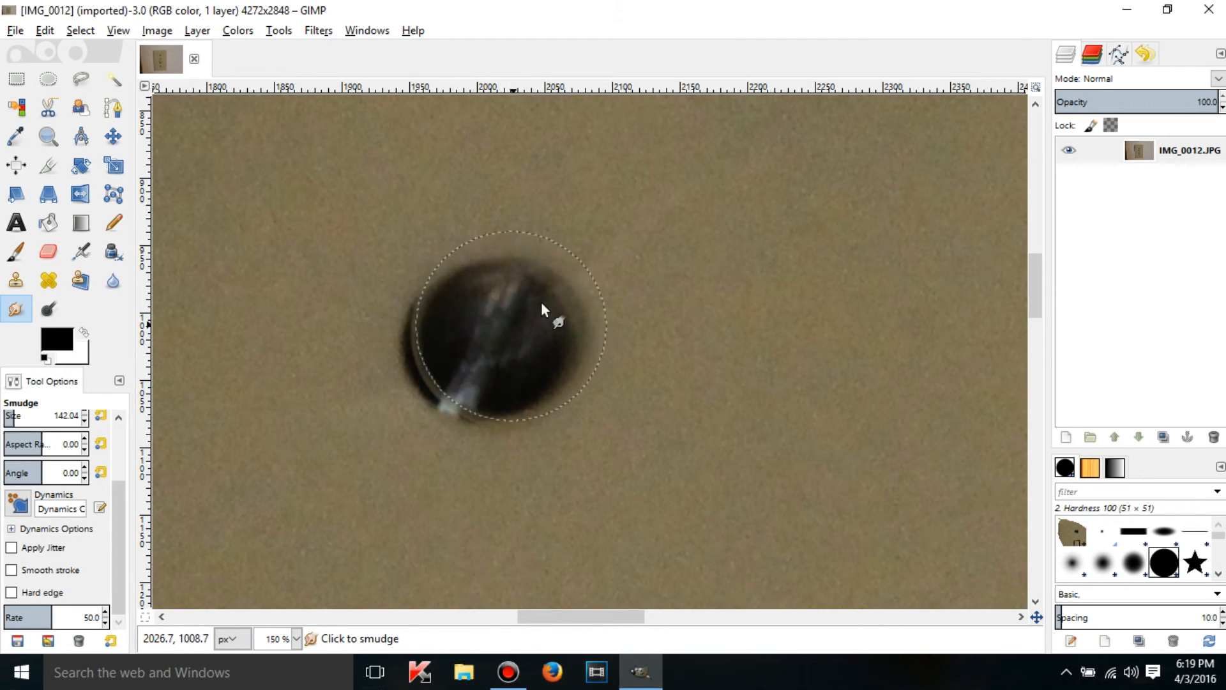
pyautogui.moveTo(509, 313); pyautogui.dragTo(797, 199)
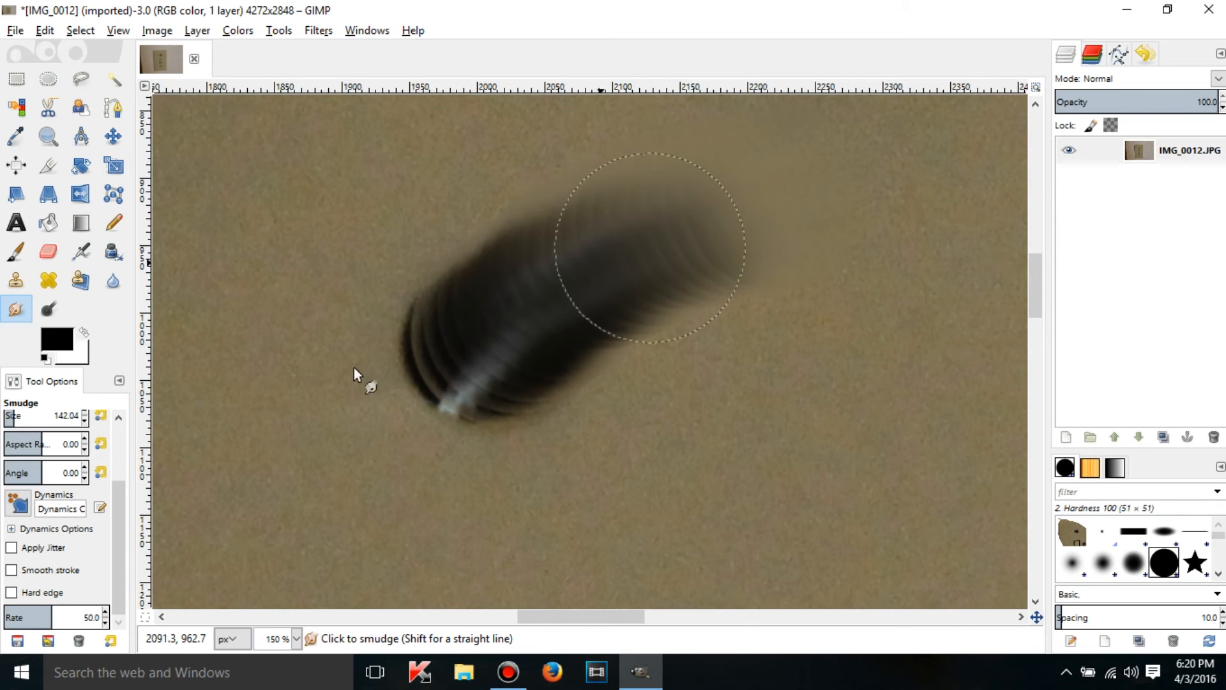
pyautogui.press('ctrl+z')
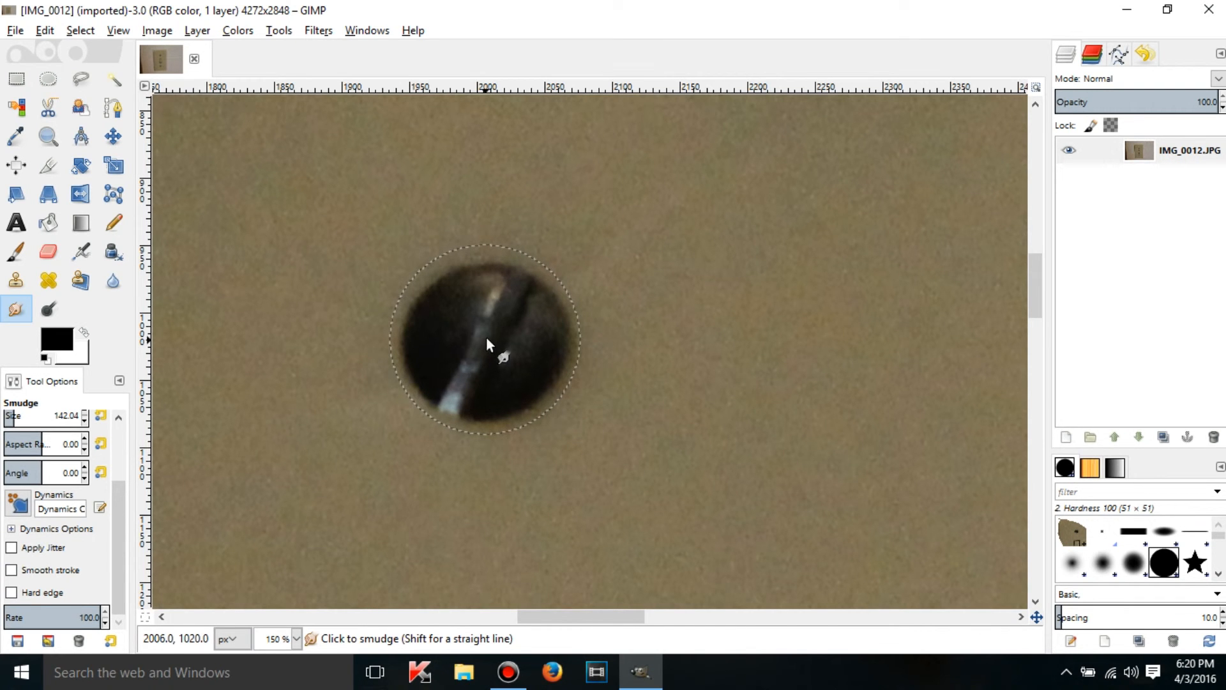
# - Smear the screw head at rate 100 into a long looping trail across the plate
pyautogui.moveTo(486, 344); pyautogui.dragTo(704, 258)
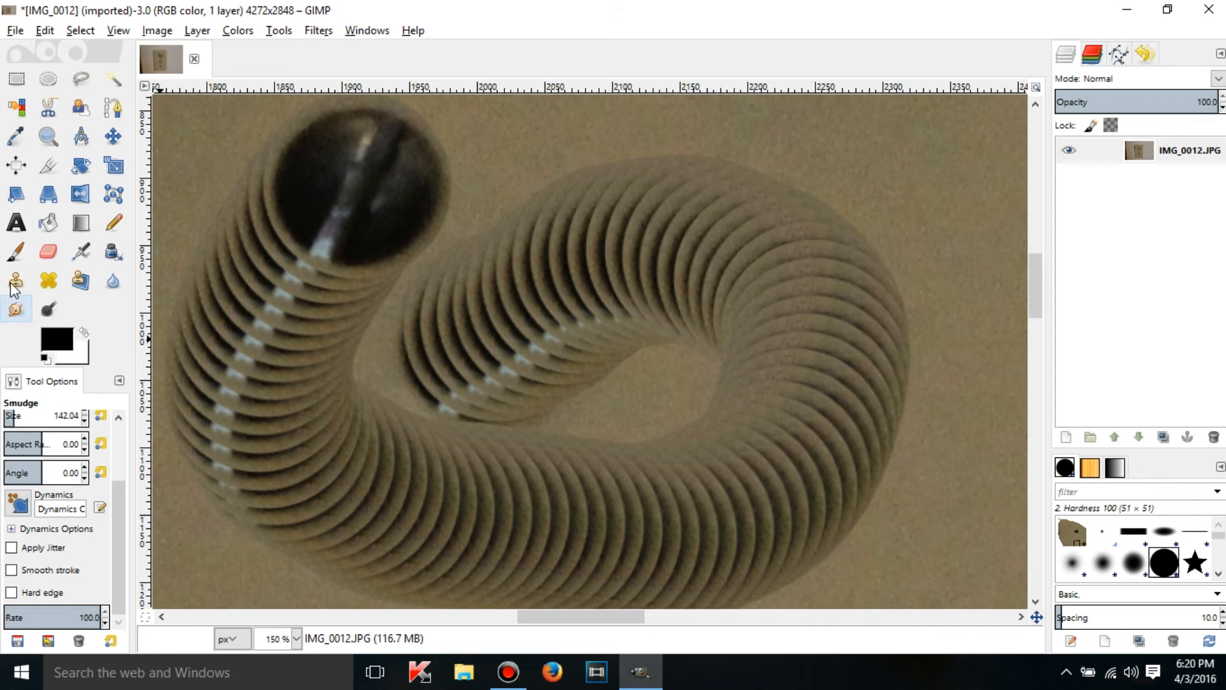
pyautogui.click(15, 280)
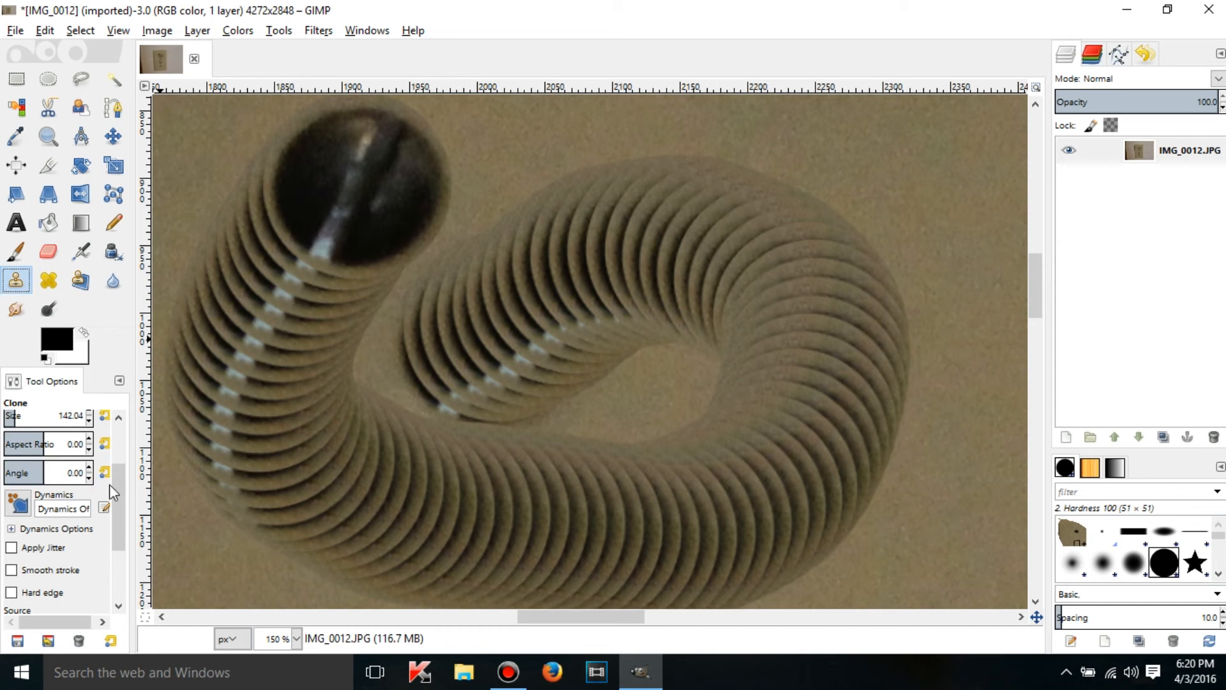
# - Keep the Clone alignment at None and switch over to the blur/sharpen tool
pyautogui.click(78, 603)
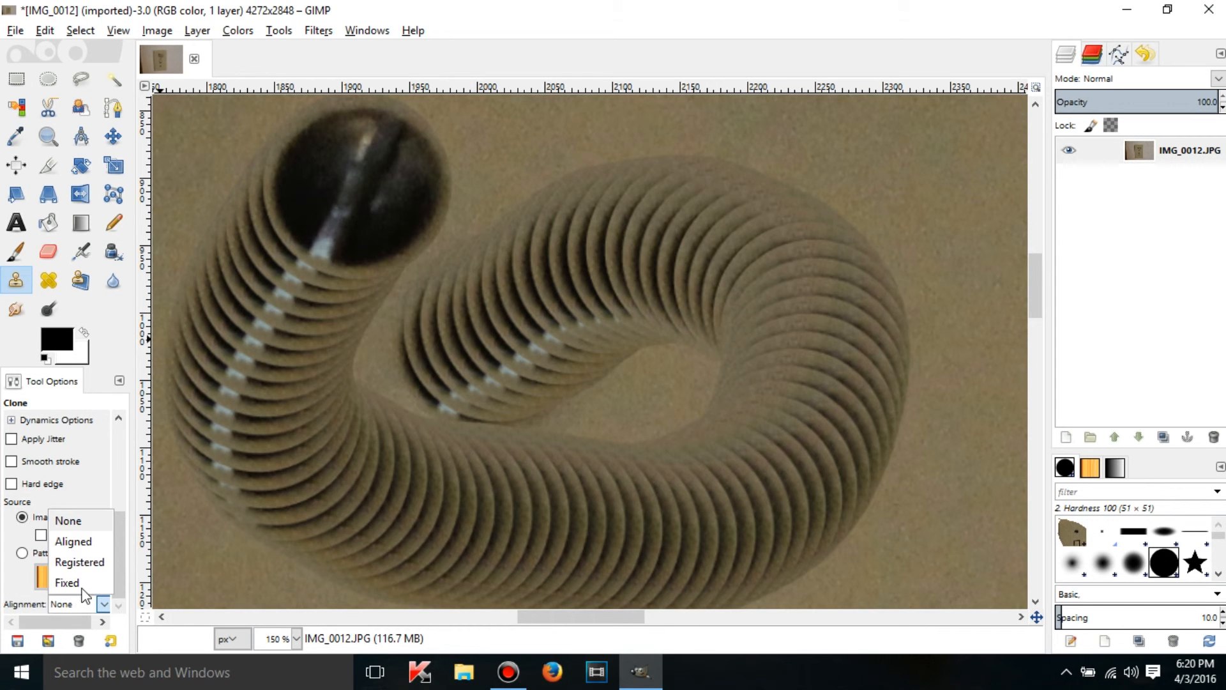
pyautogui.click(67, 520)
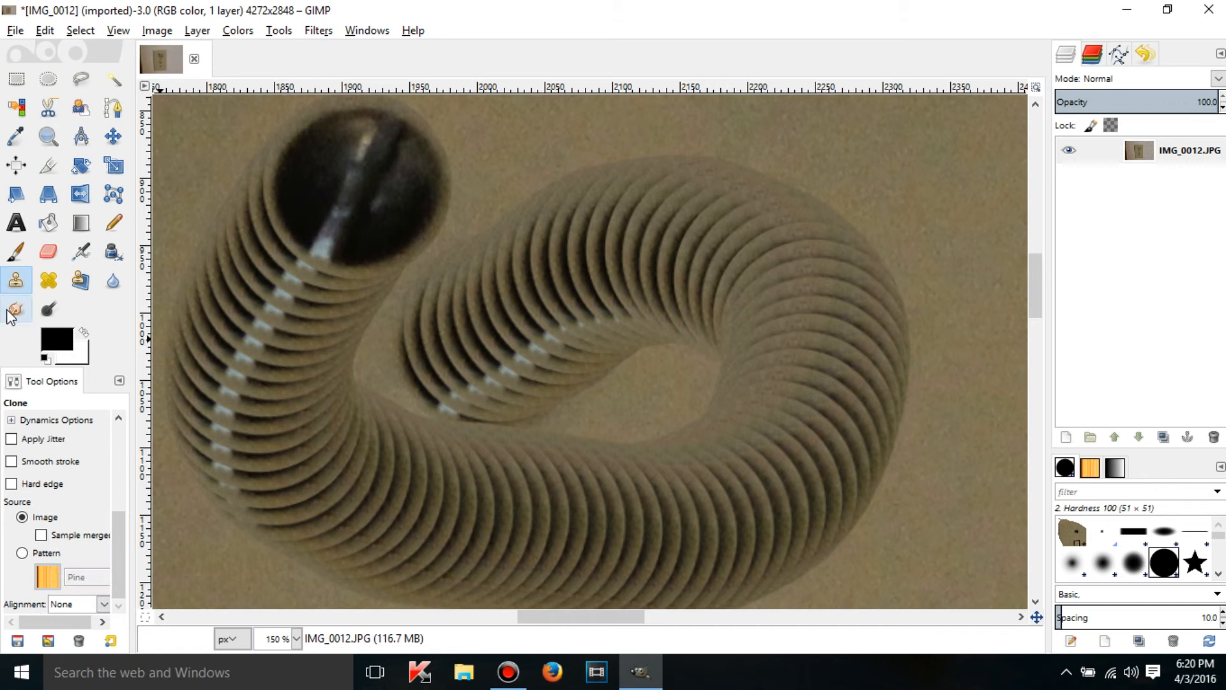
pyautogui.click(15, 309)
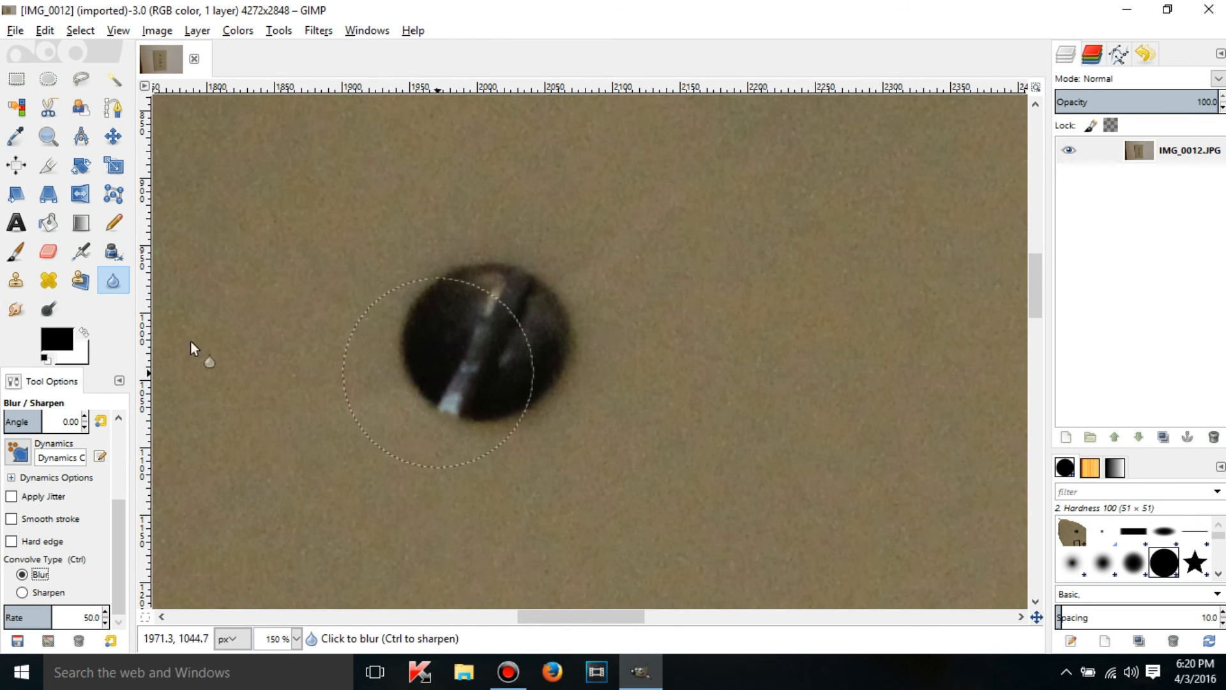
pyautogui.click(47, 137)
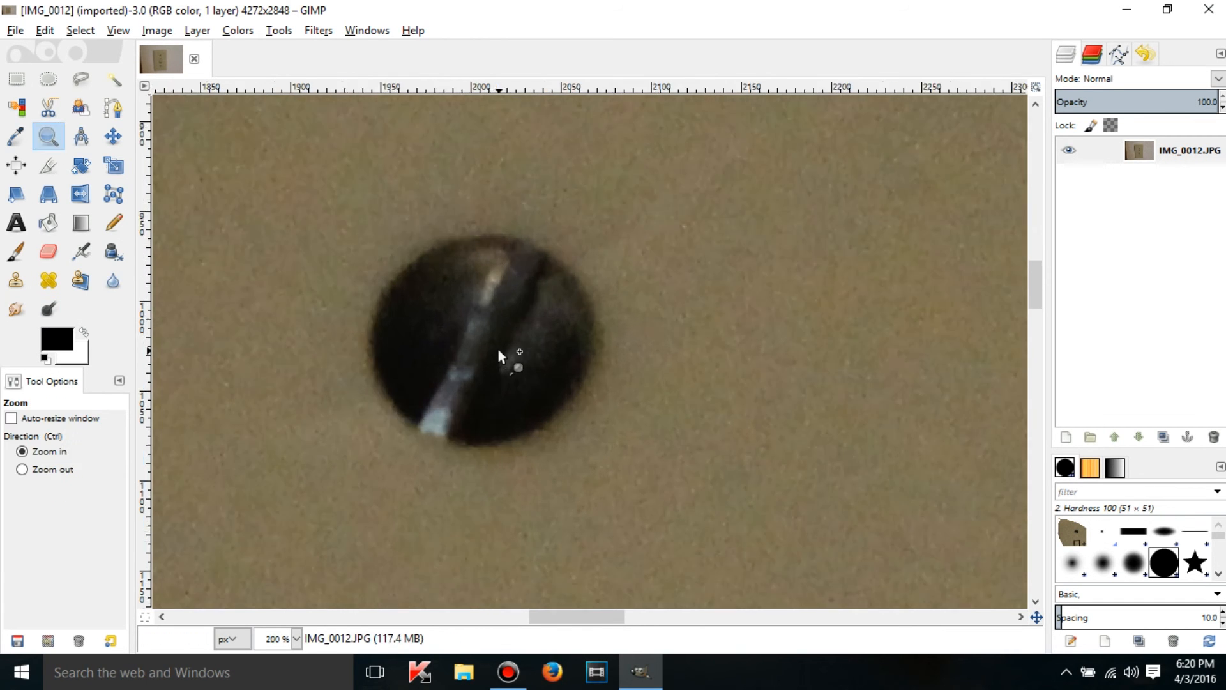
pyautogui.click(112, 281)
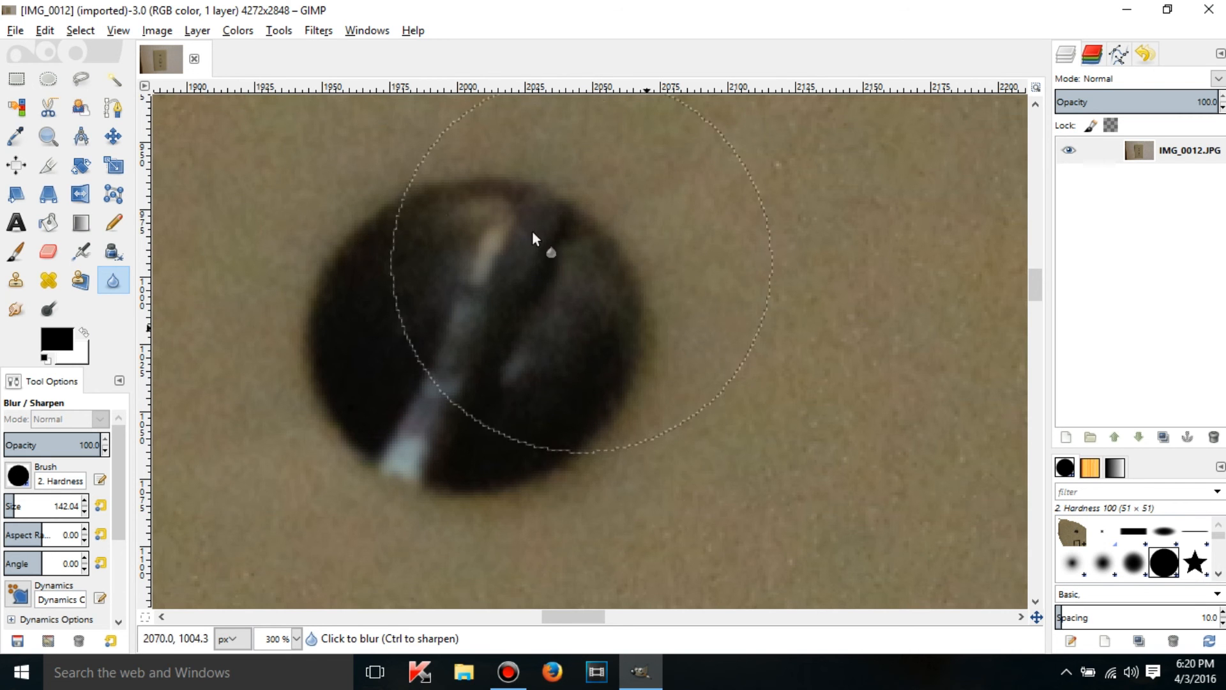
pyautogui.moveTo(546, 391)
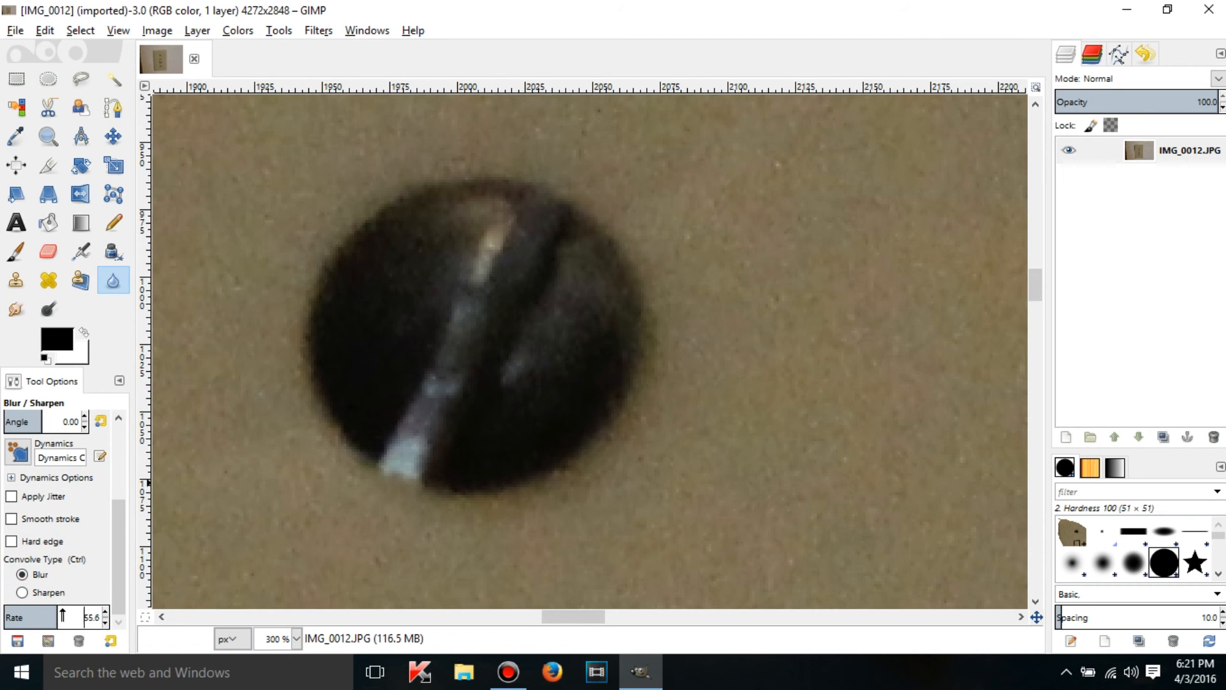
pyautogui.click(462, 230)
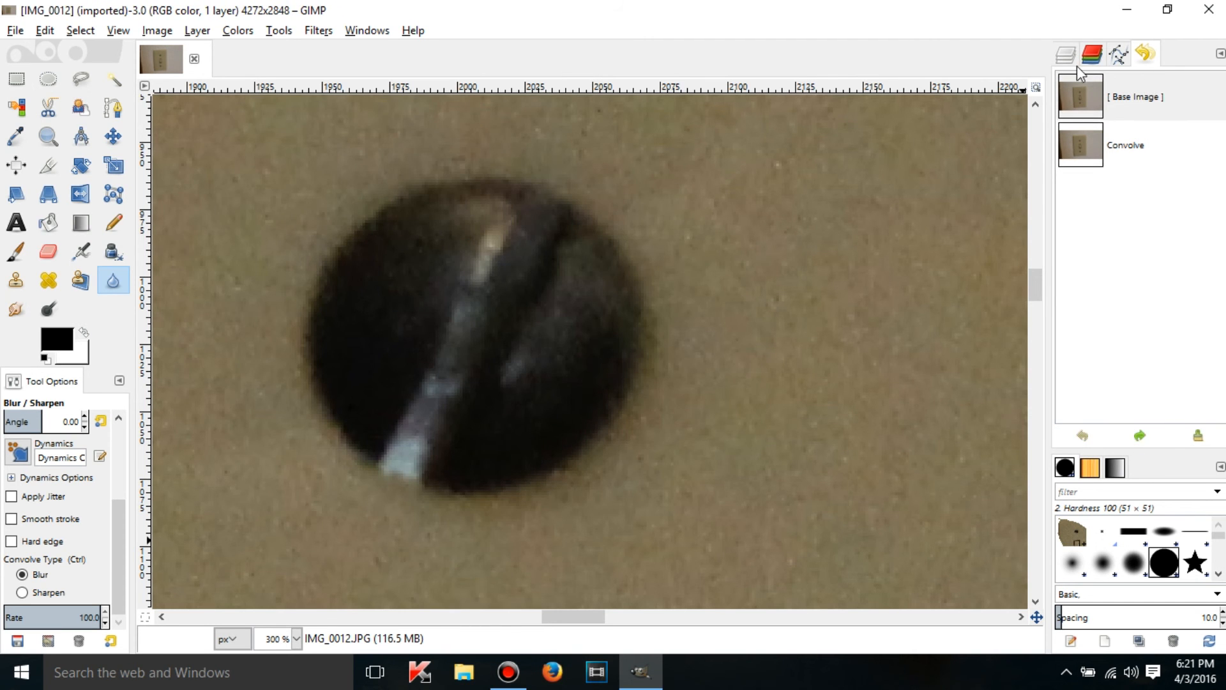
pyautogui.click(1065, 53)
pyautogui.write('50')
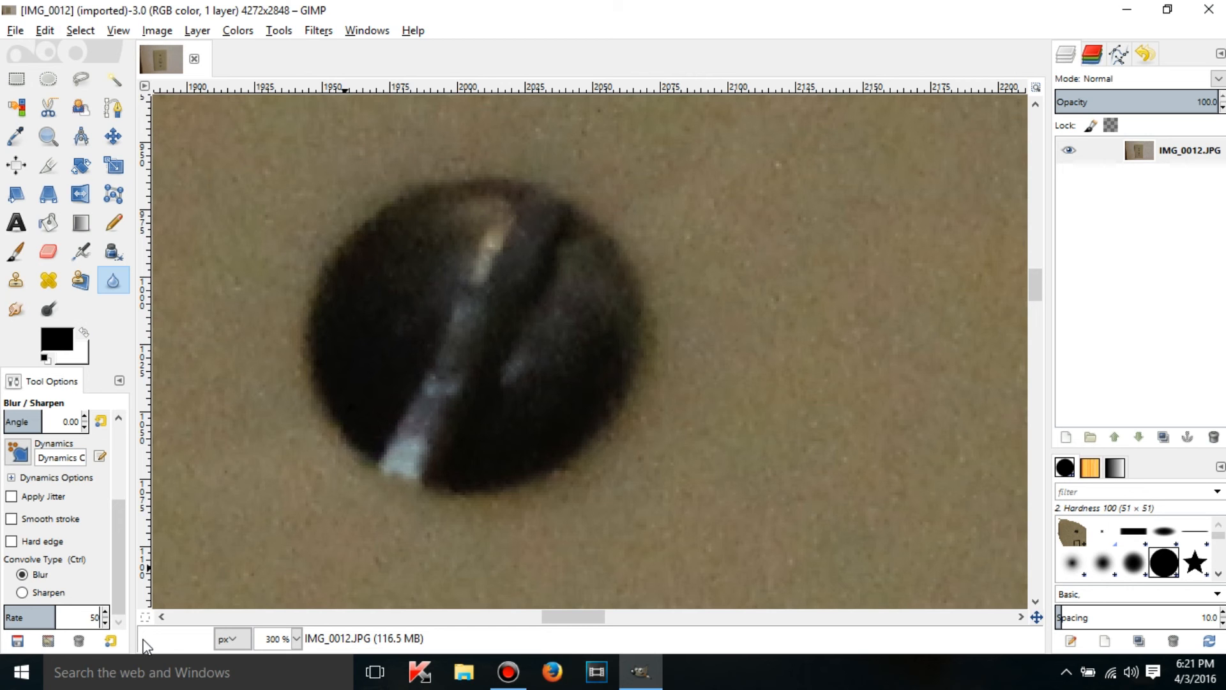
pyautogui.click(23, 592)
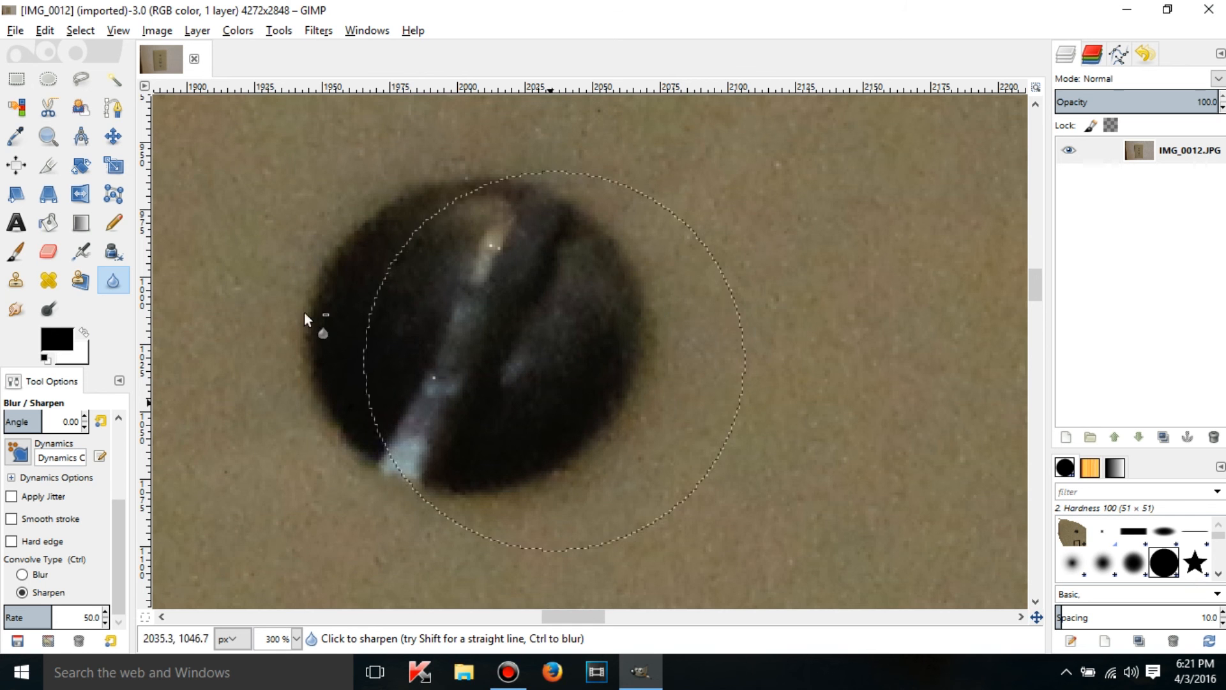
pyautogui.moveTo(615, 309)
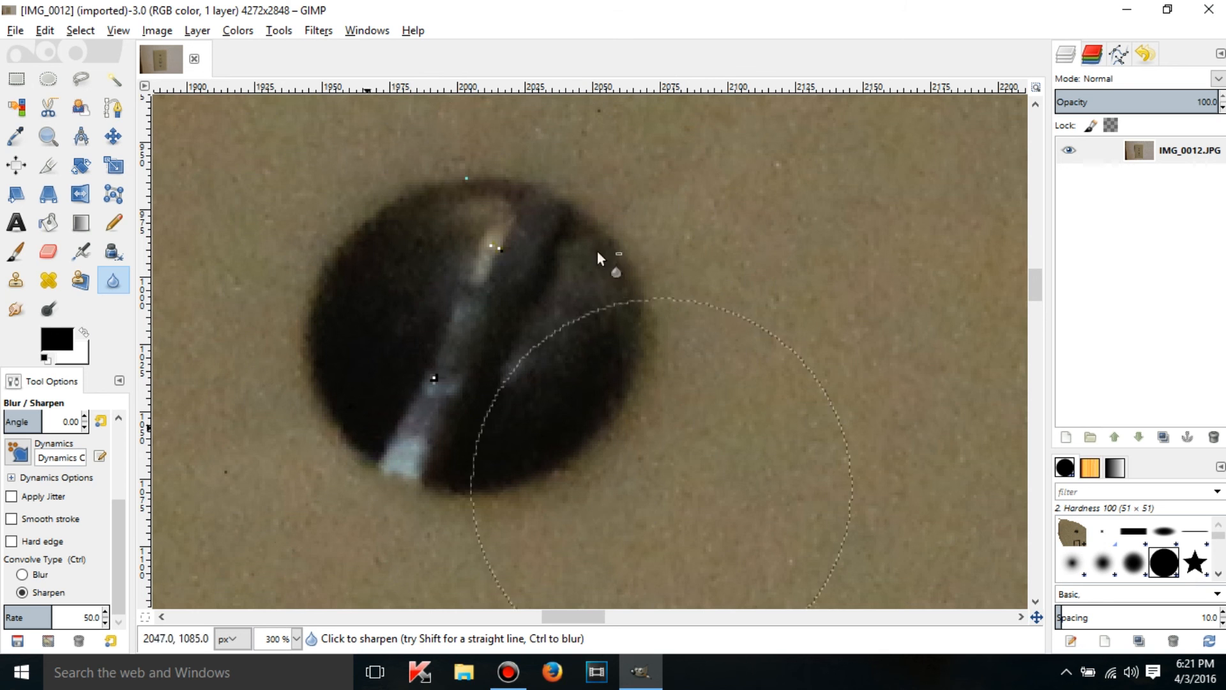
pyautogui.moveTo(566, 347)
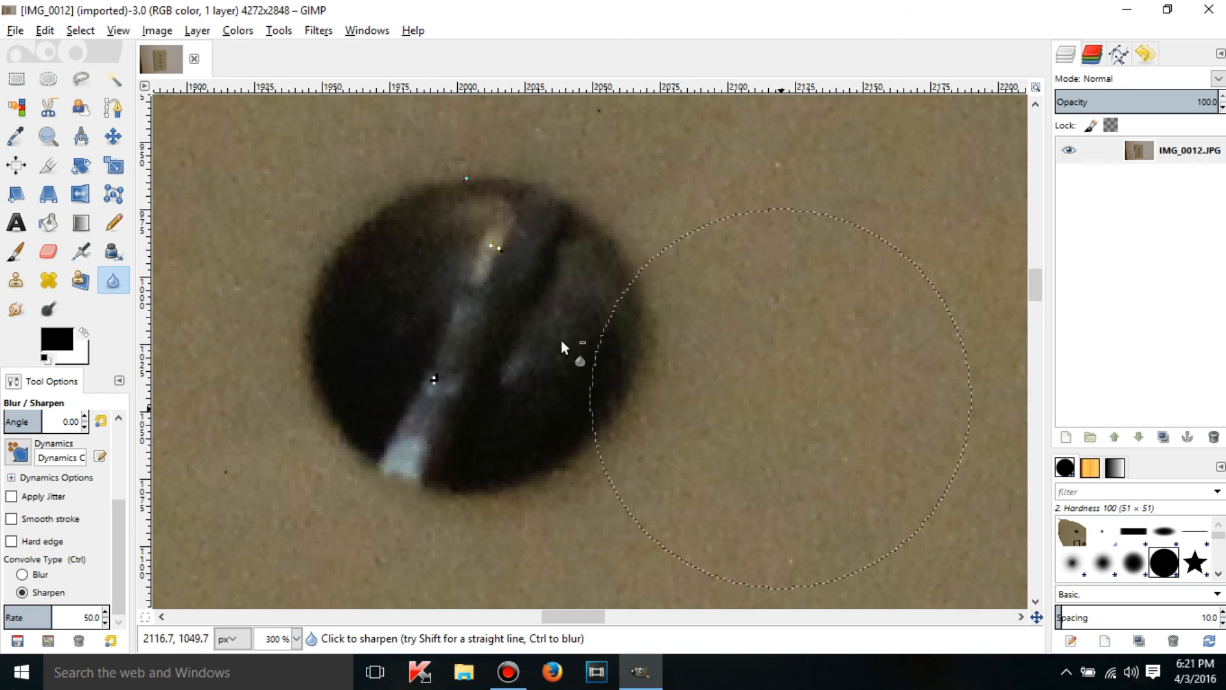
# - Sharpen the screw head repeatedly at rate 100 until it breaks into coloured pixel noise
pyautogui.click(571, 347)
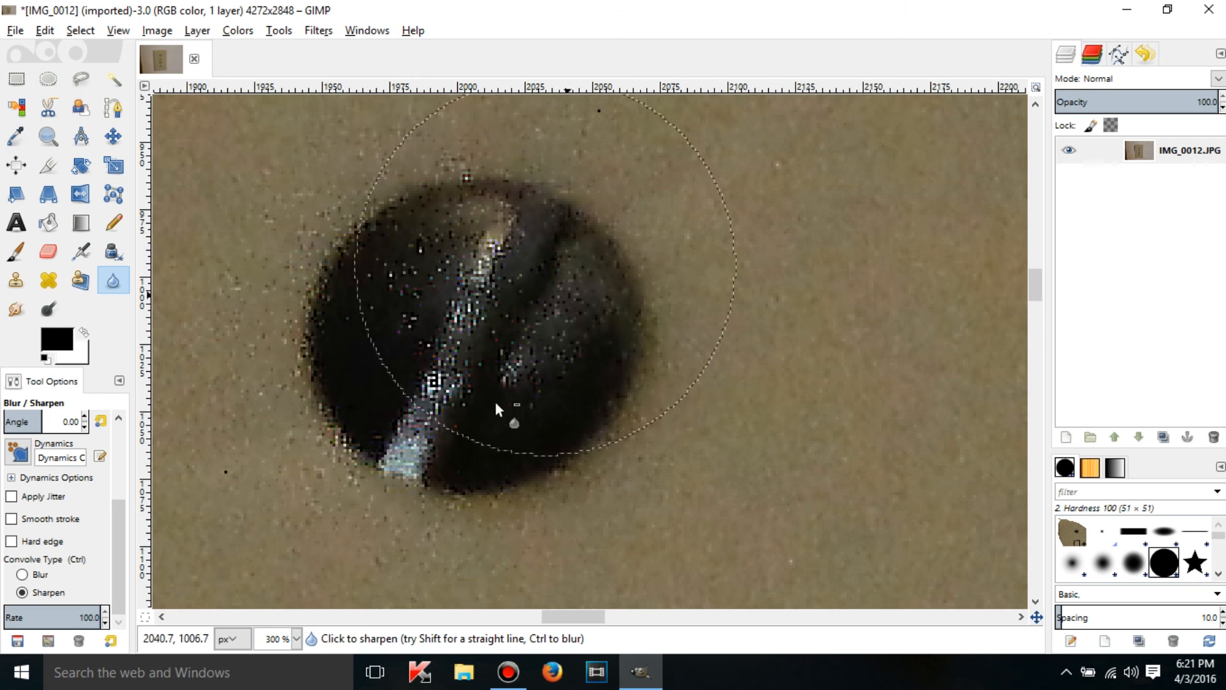
pyautogui.moveTo(501, 409); pyautogui.dragTo(387, 299)
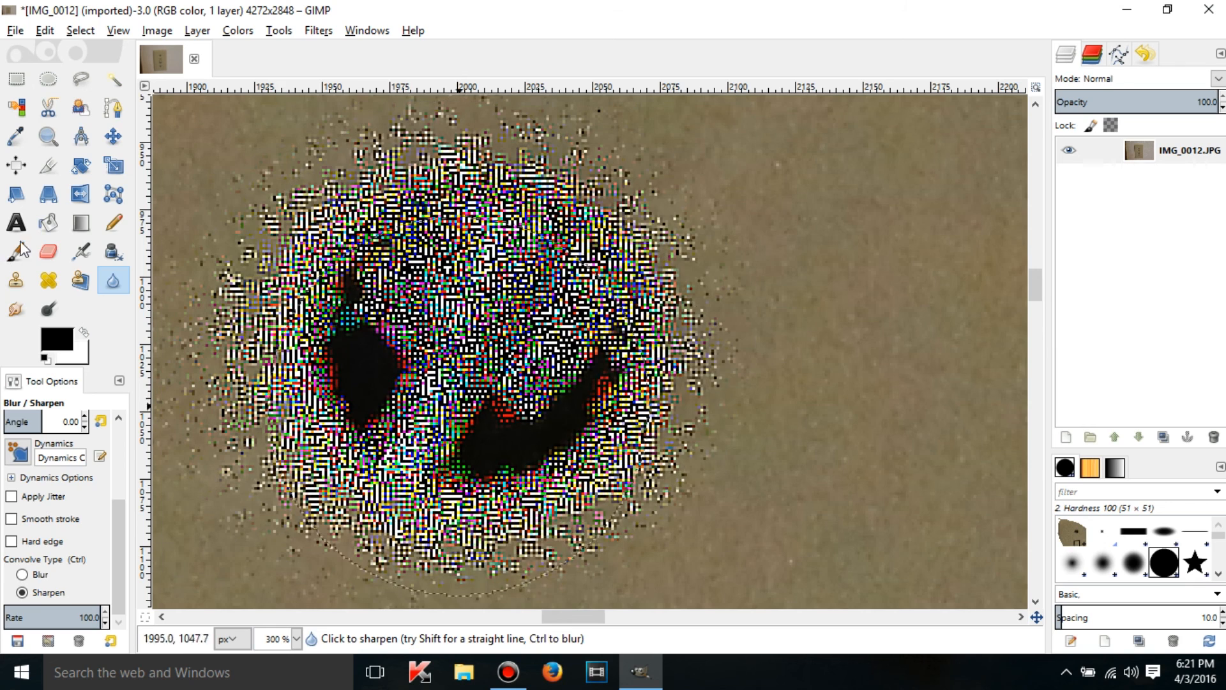
pyautogui.click(47, 137)
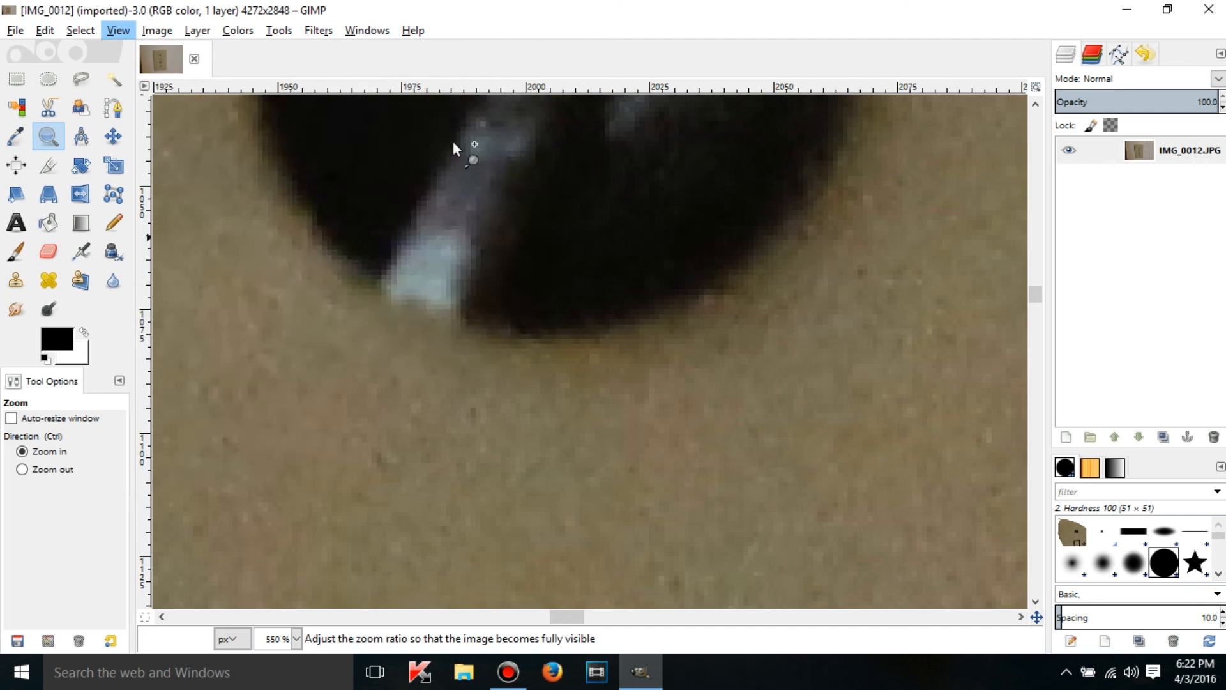
# - Fit the whole light switch photo in the window with Shift+Ctrl+J
pyautogui.click(118, 29)
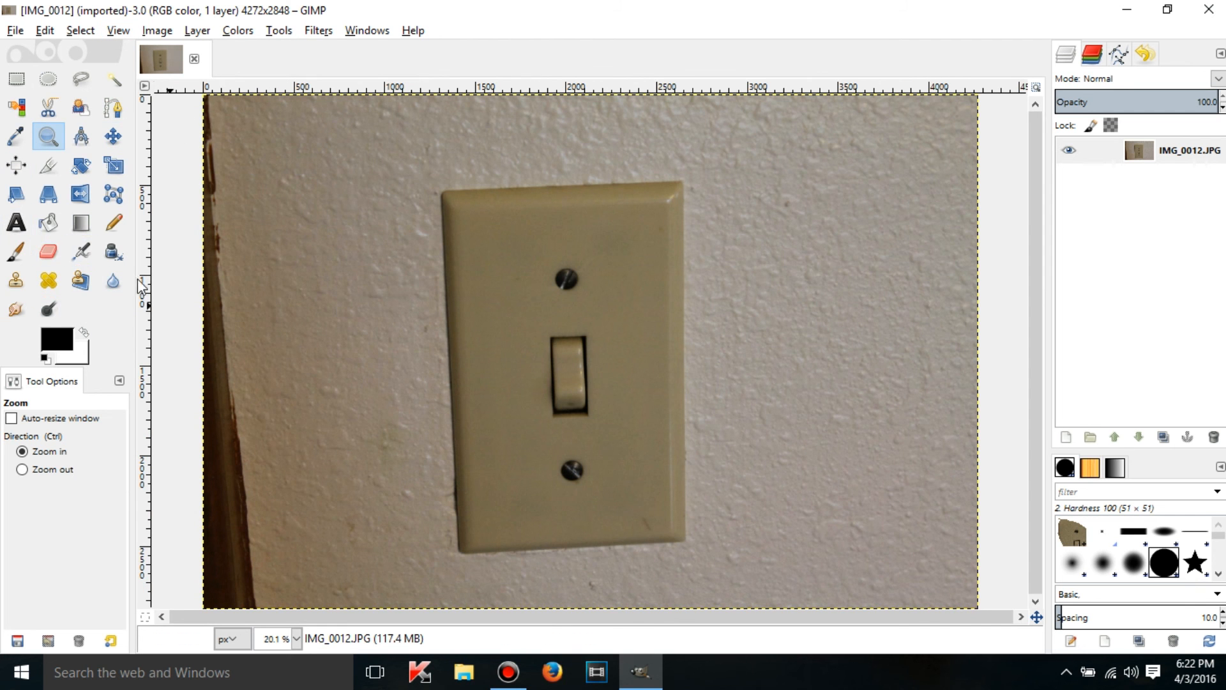
pyautogui.moveTo(336, 309)
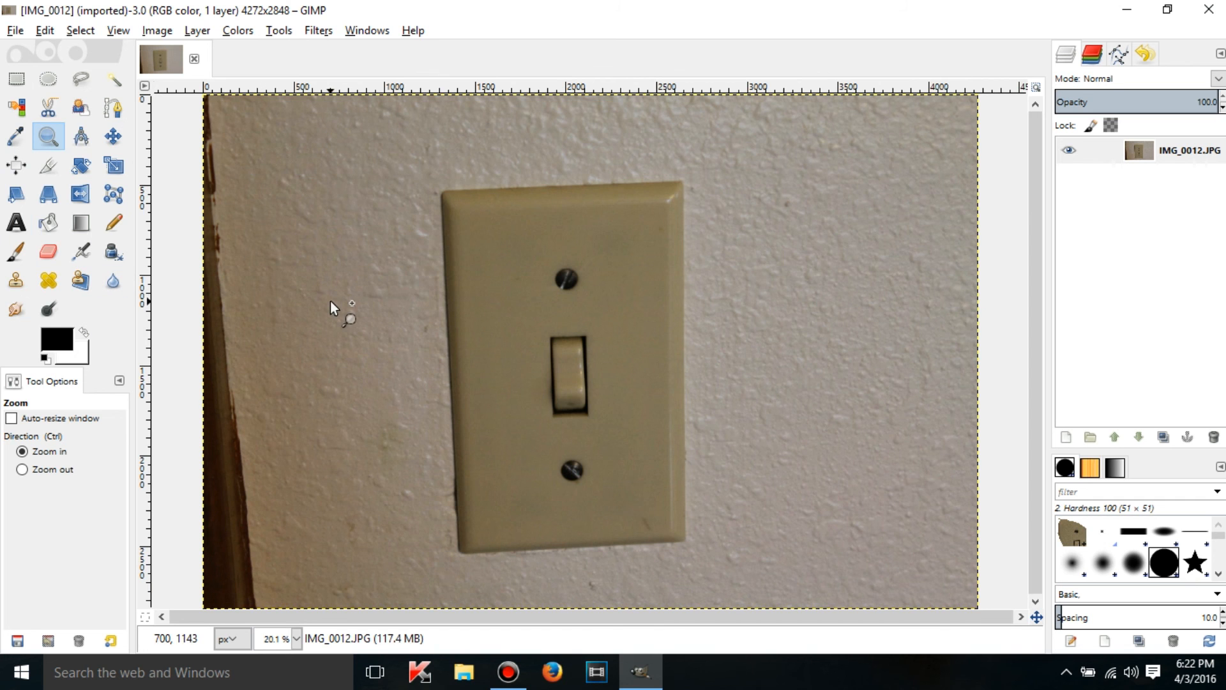
pyautogui.moveTo(343, 276)
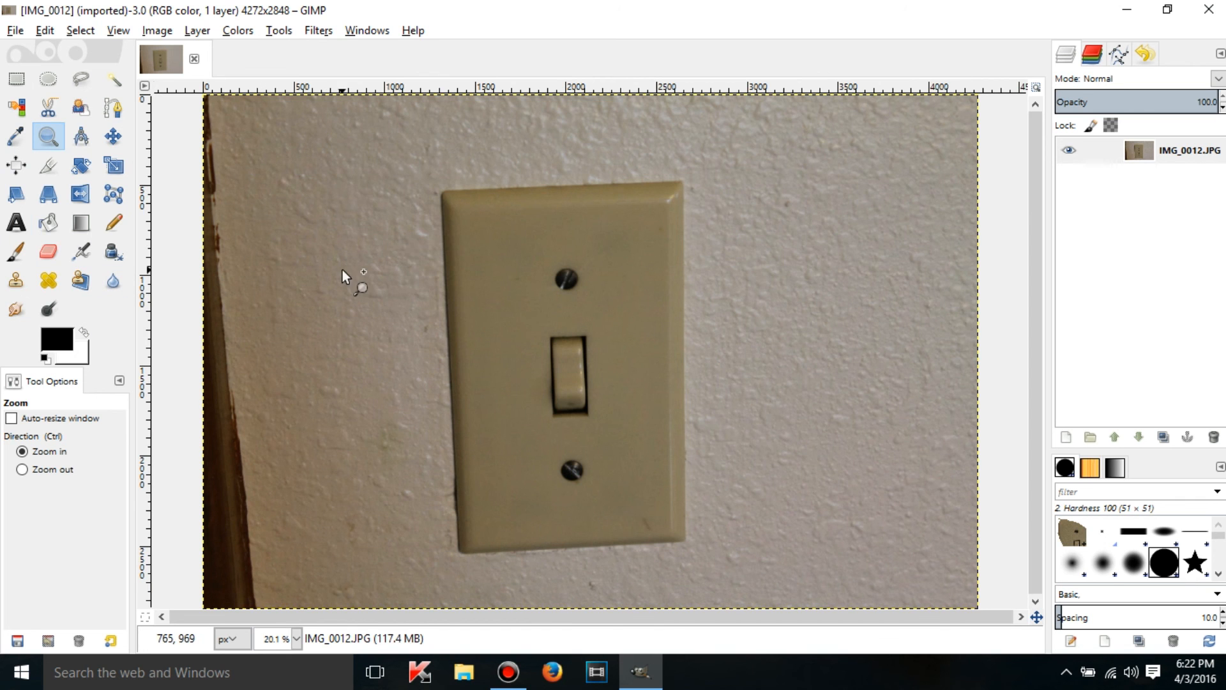